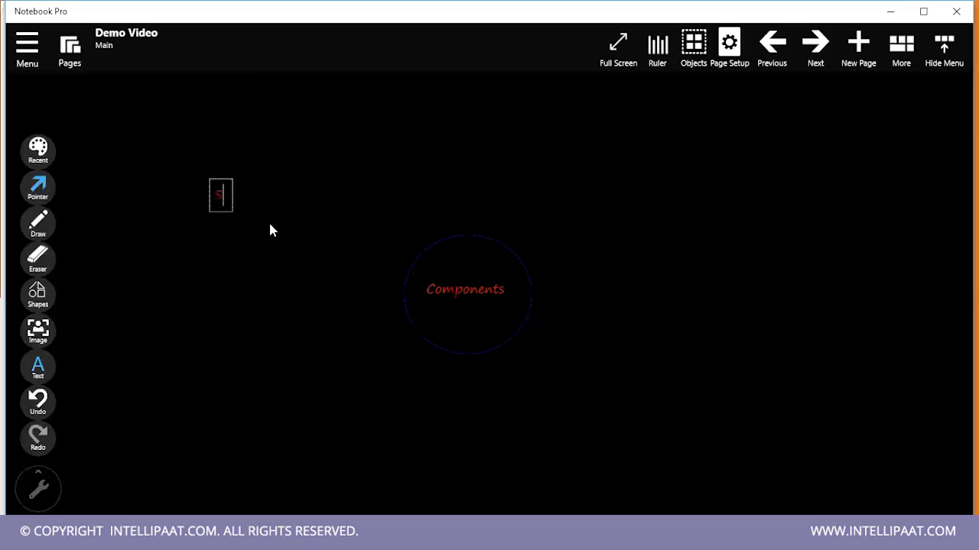
Type the SAS Base label beside the Components circle and begin the SAS Enterprise label
{"action": "type", "text": "AS 8"}
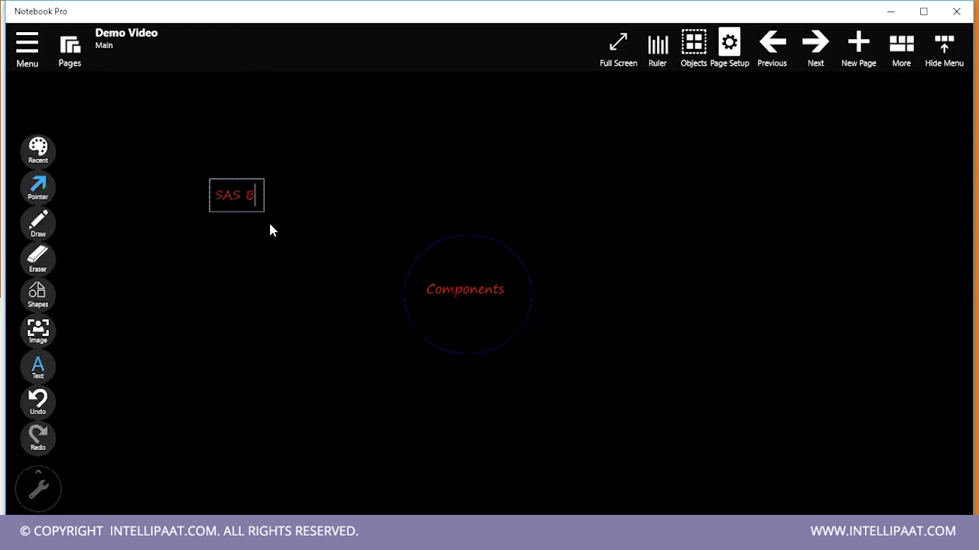
{"action": "type", "text": "ase"}
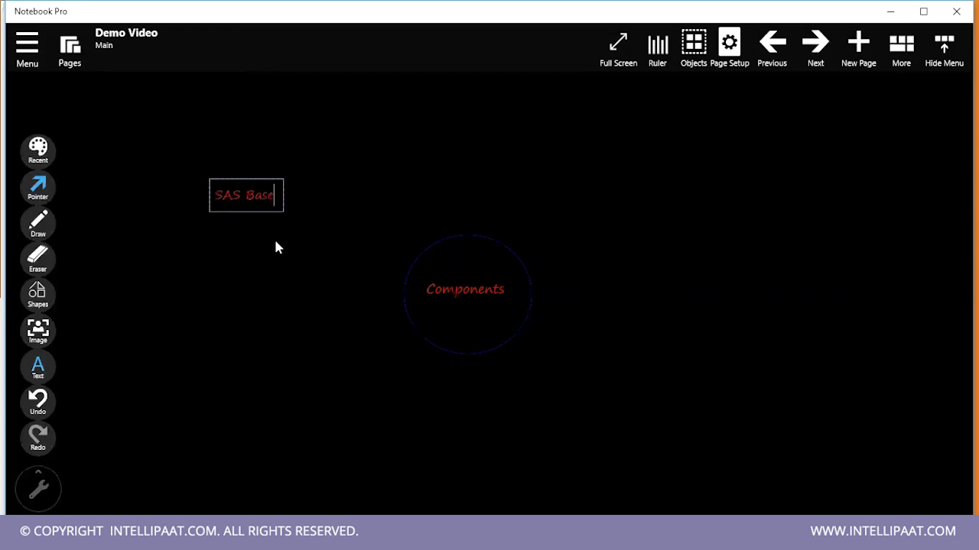
{"action": "mouse_move", "coordinate": [77, 375]}
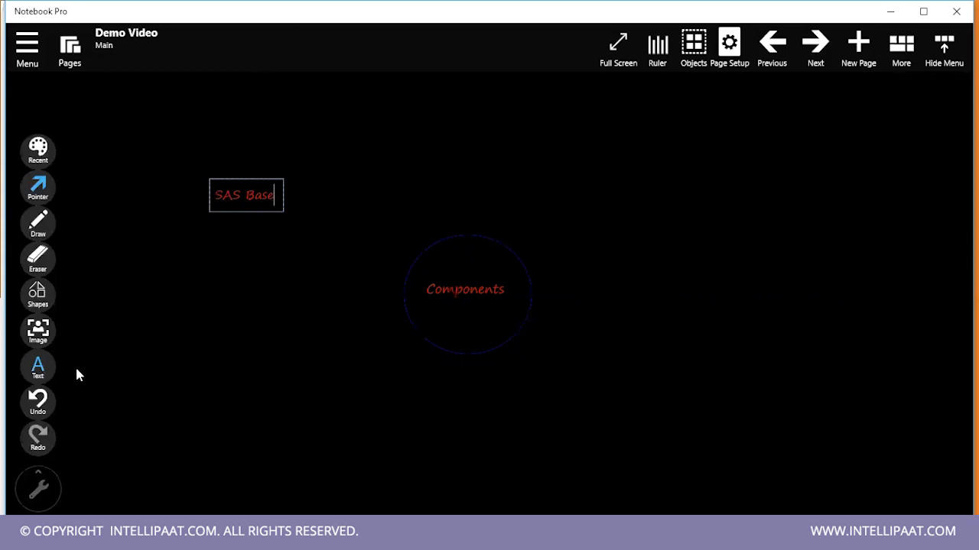
{"action": "left_click", "coordinate": [38, 365]}
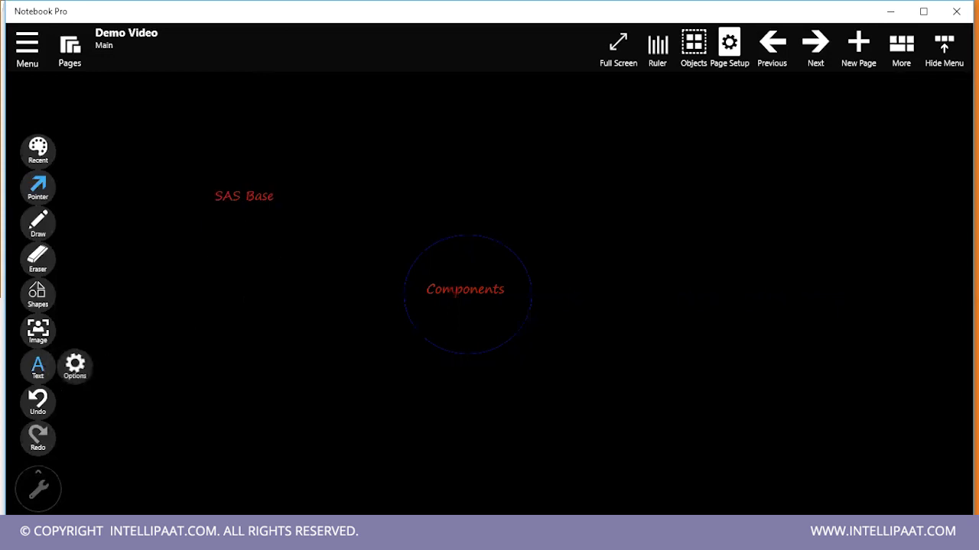
{"action": "type", "text": "SAS Enterprise Guide"}
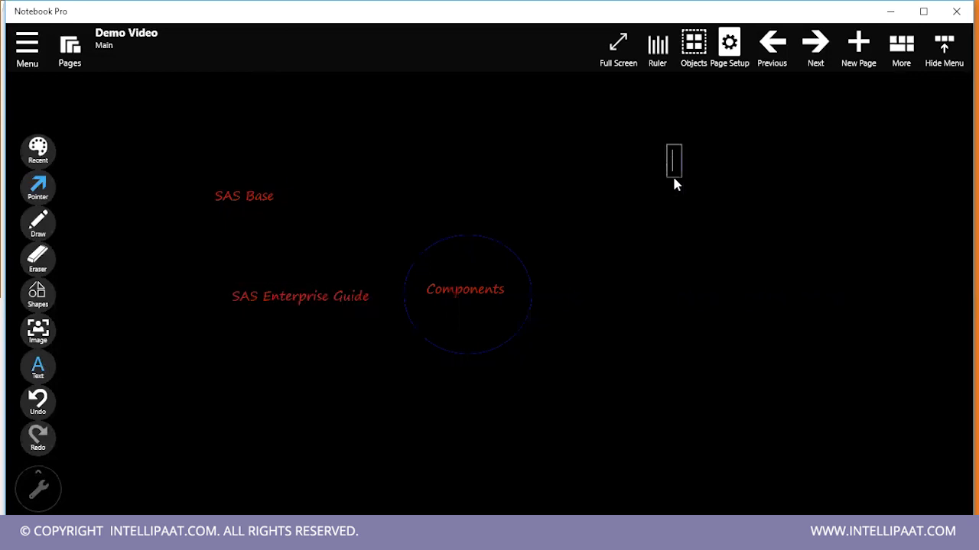
{"action": "type", "text": "SAS Enterprise Miner"}
{"action": "type", "text": "SAS Visual Analytics - VA"}
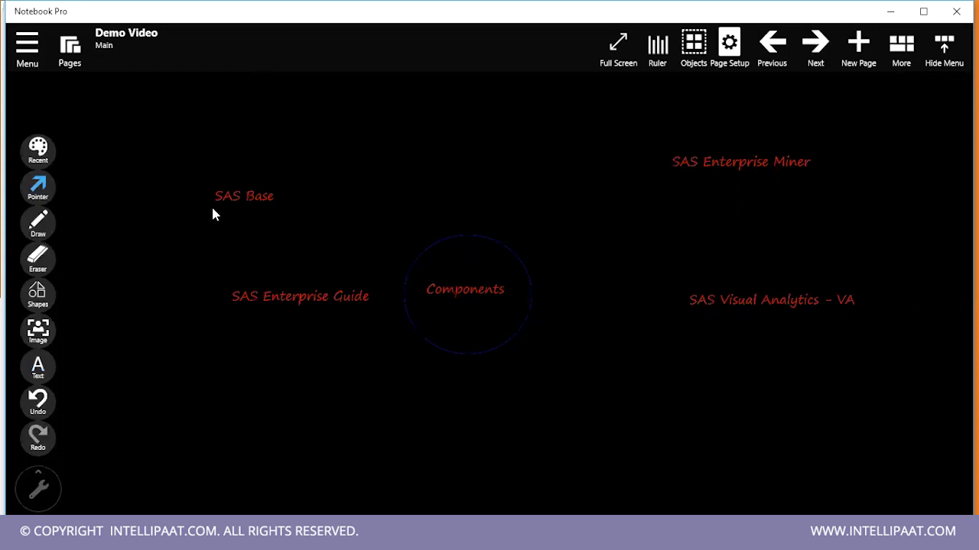
{"action": "mouse_move", "coordinate": [183, 190]}
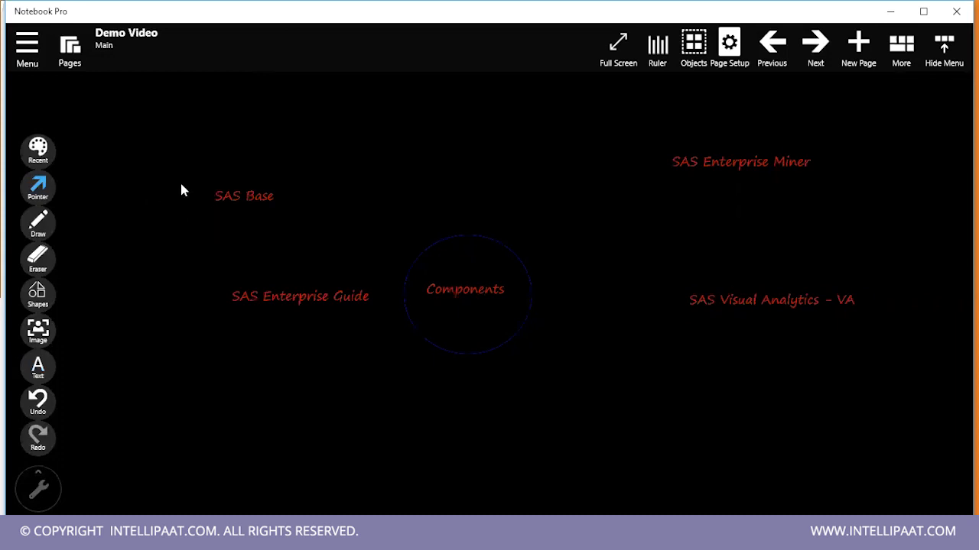
Rearrange the SAS Base, Enterprise Guide, Enterprise Miner and Visual Analytics labels around Components
{"action": "left_click", "coordinate": [243, 195]}
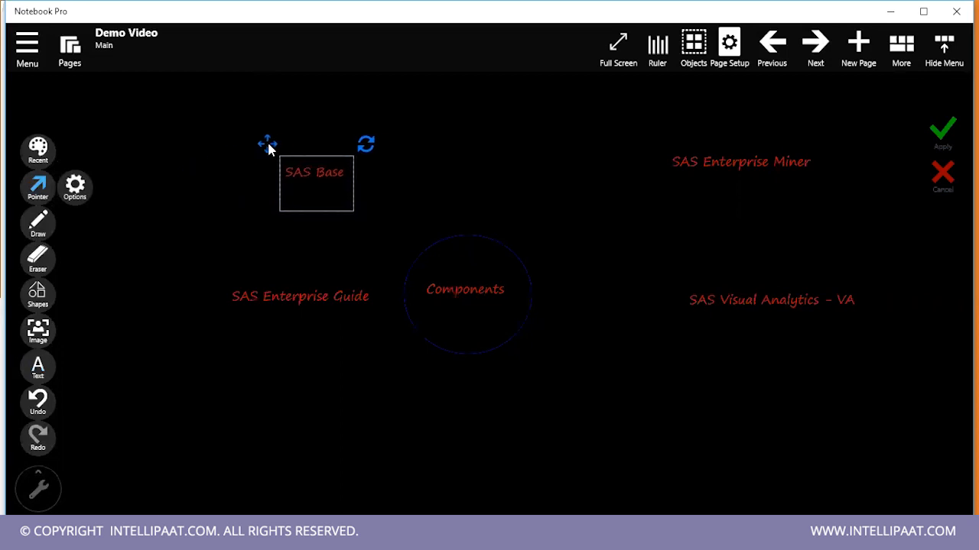
{"action": "mouse_move", "coordinate": [247, 257]}
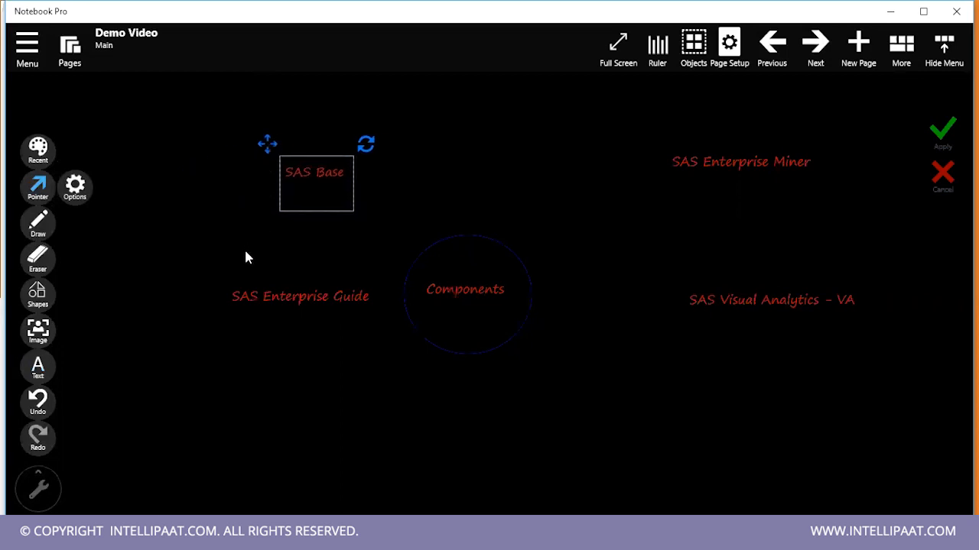
{"action": "mouse_move", "coordinate": [241, 263]}
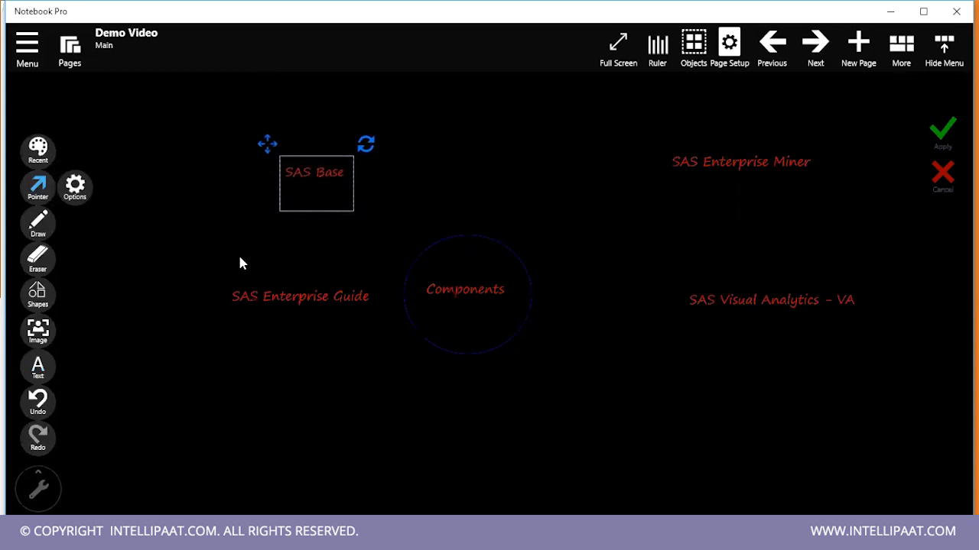
{"action": "mouse_move", "coordinate": [283, 328]}
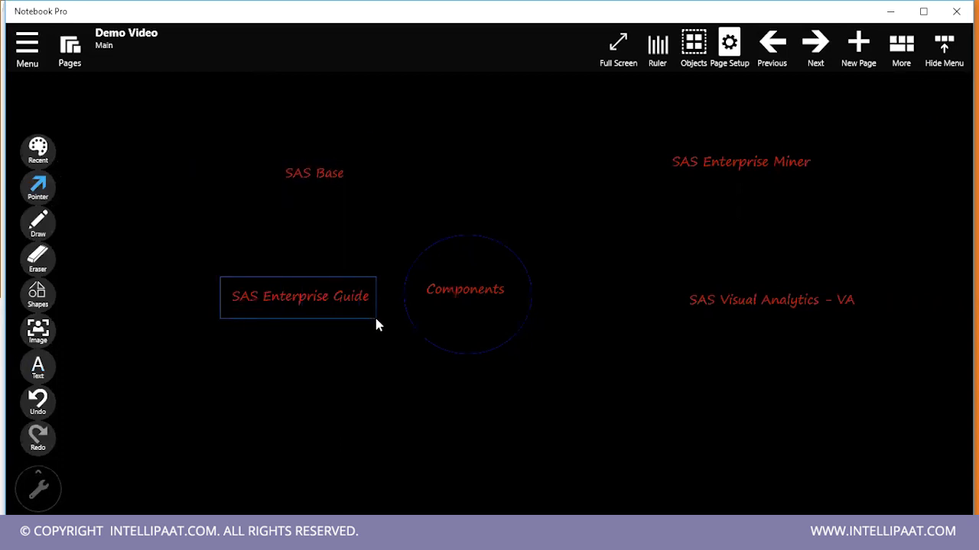
{"action": "left_click", "coordinate": [299, 296]}
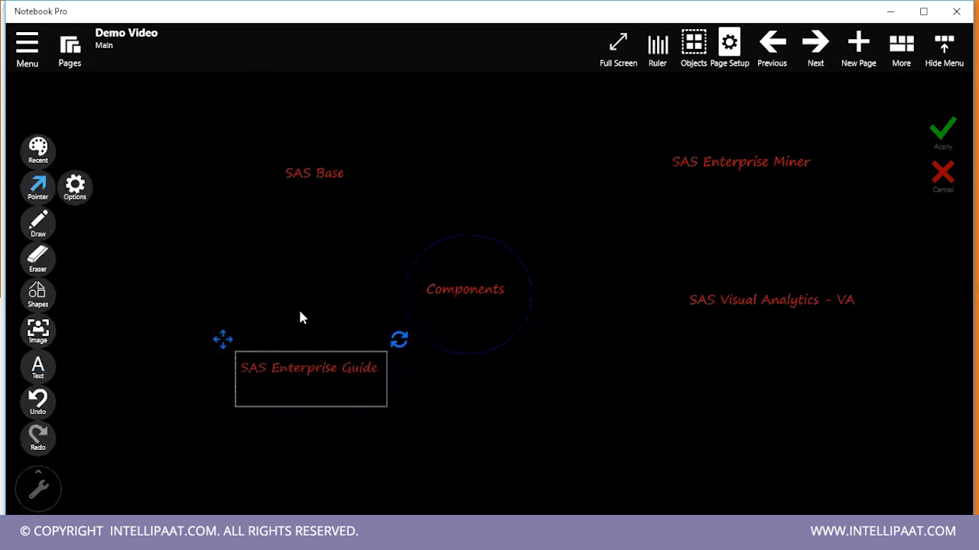
{"action": "mouse_move", "coordinate": [269, 245]}
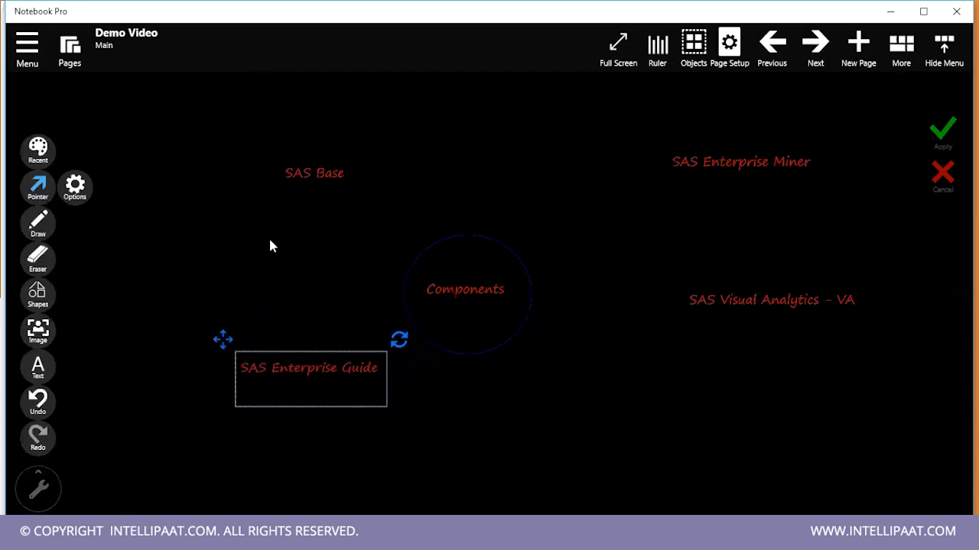
{"action": "mouse_move", "coordinate": [632, 222]}
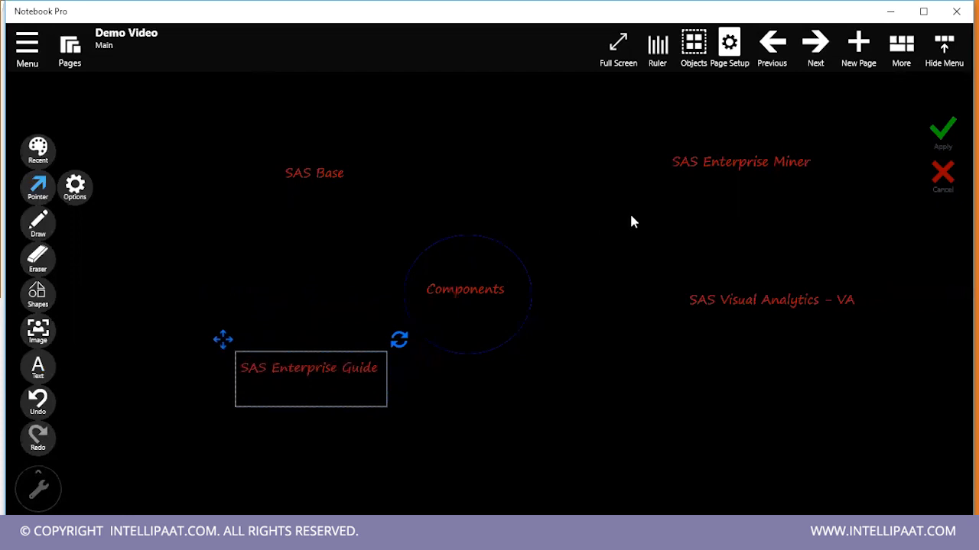
{"action": "mouse_move", "coordinate": [693, 201]}
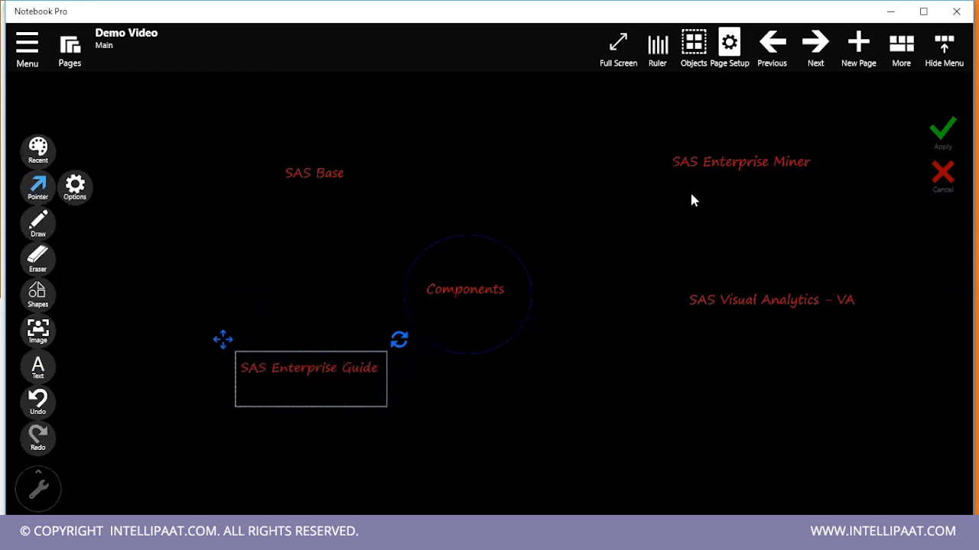
{"action": "mouse_move", "coordinate": [791, 207]}
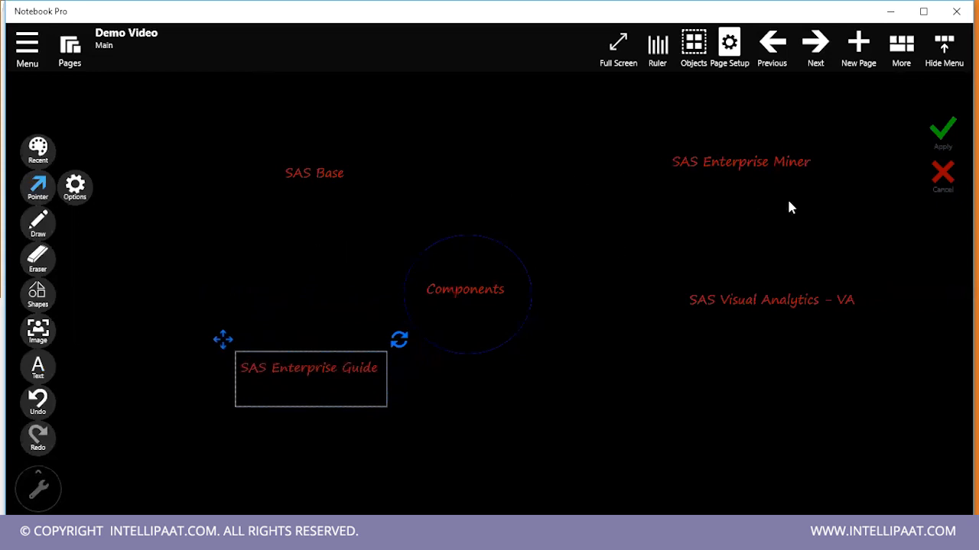
{"action": "left_click", "coordinate": [740, 161]}
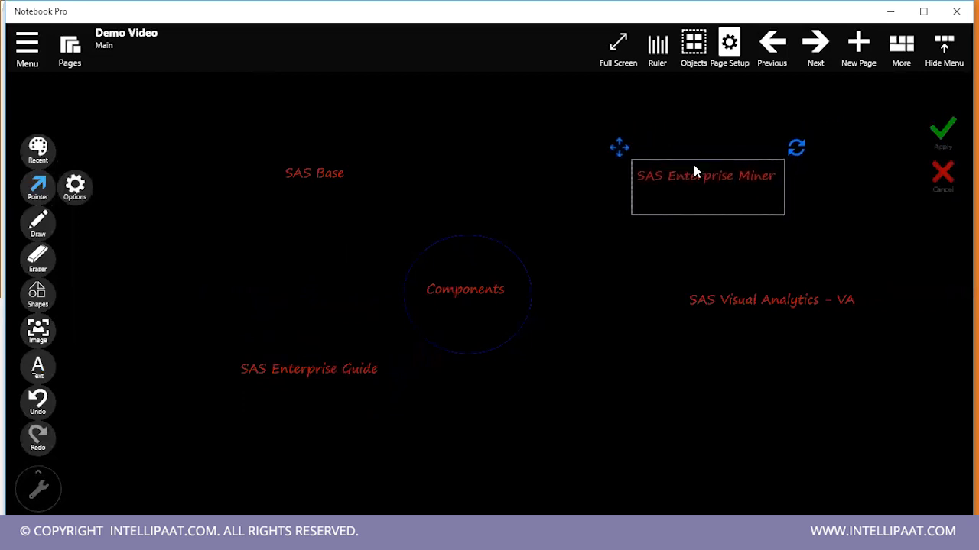
{"action": "mouse_move", "coordinate": [676, 215]}
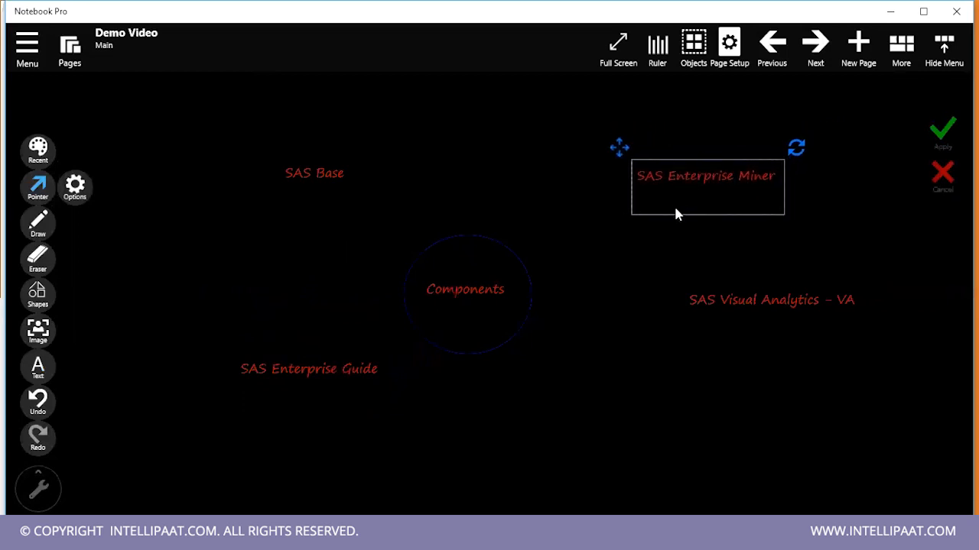
{"action": "mouse_move", "coordinate": [661, 239]}
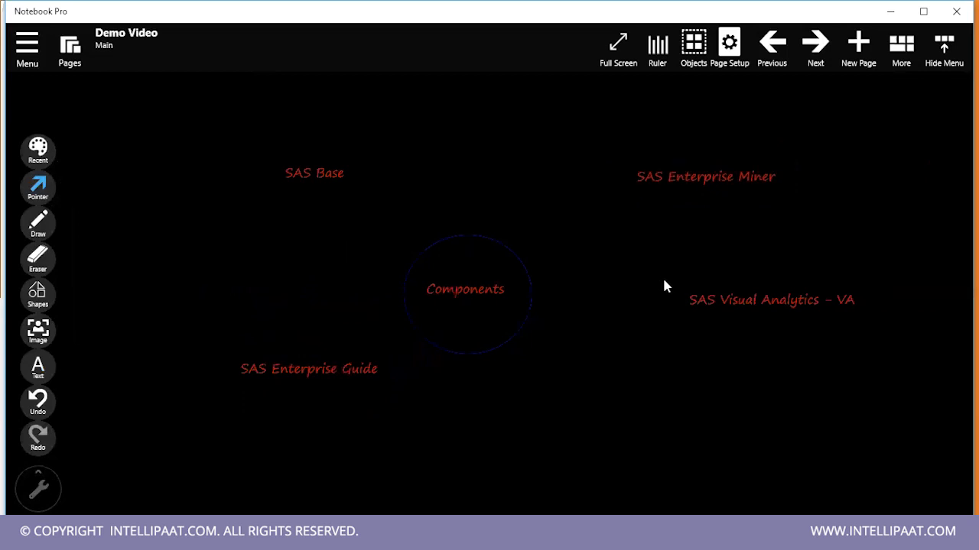
{"action": "left_click", "coordinate": [771, 299]}
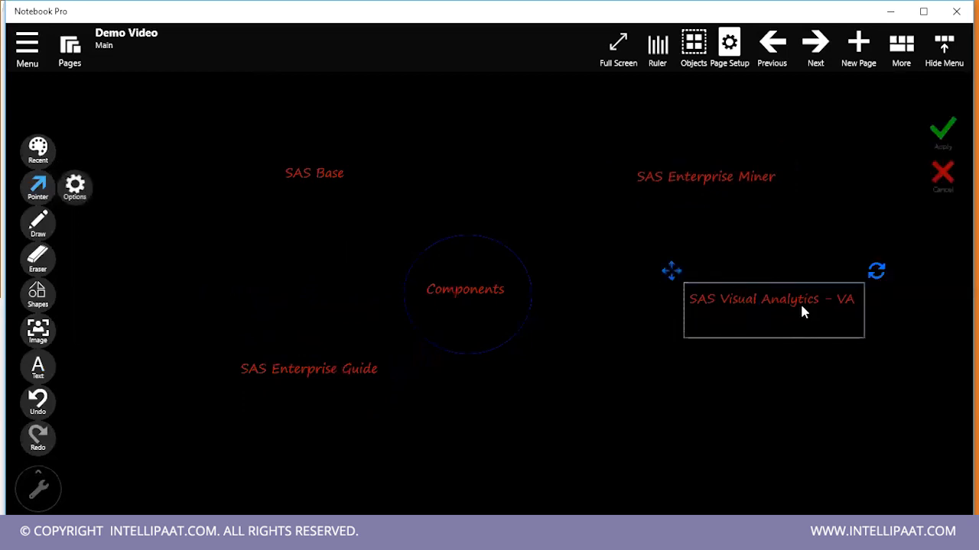
{"action": "left_click_drag", "start_coordinate": [773, 310], "coordinate": [715, 373]}
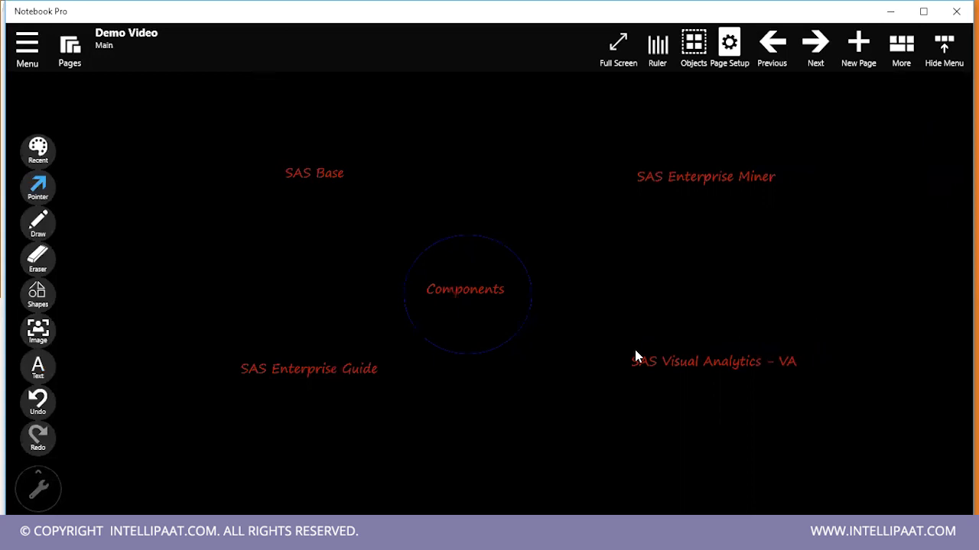
{"action": "mouse_move", "coordinate": [633, 357]}
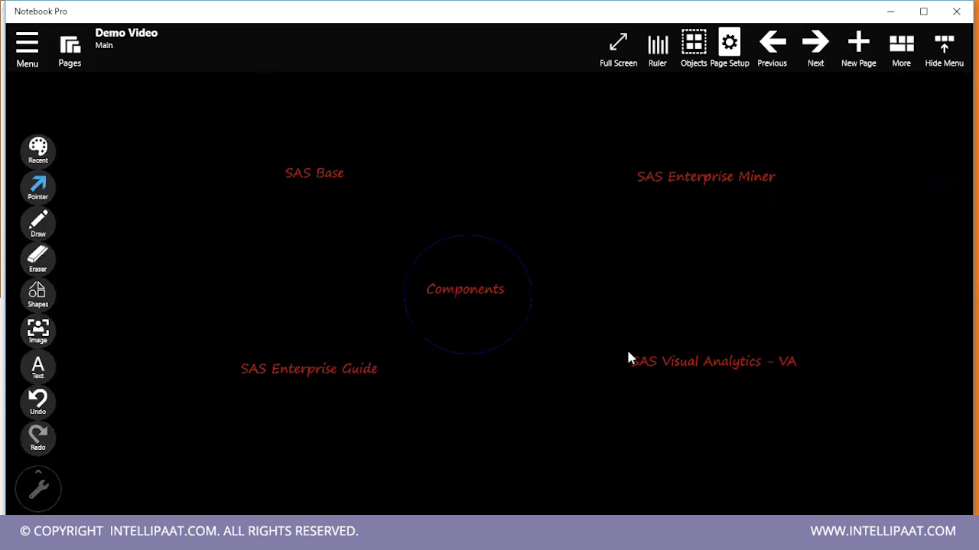
{"action": "mouse_move", "coordinate": [588, 380]}
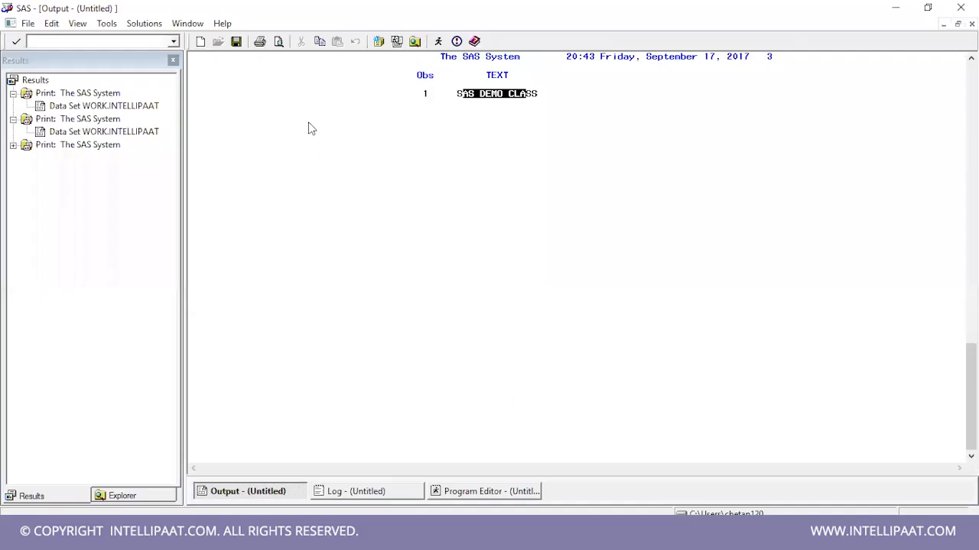
Switch from the SAS DEMO CLASS output to the empty Program Editor
{"action": "left_click", "coordinate": [485, 491]}
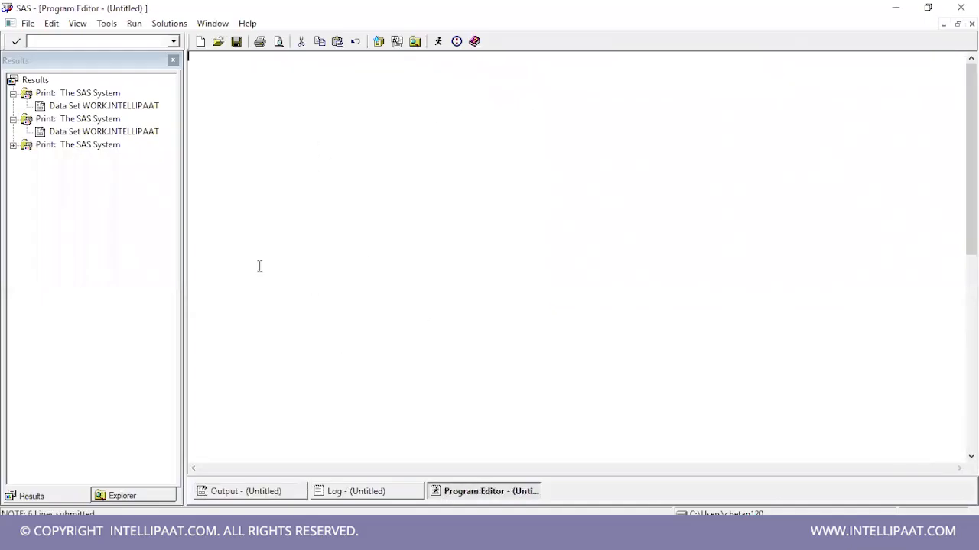
{"action": "mouse_move", "coordinate": [423, 118]}
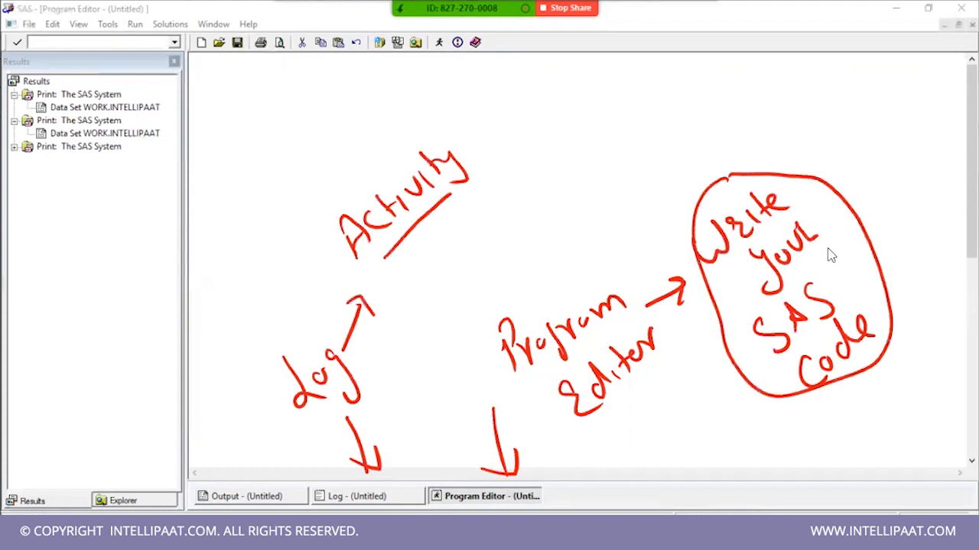
{"action": "left_click_drag", "start_coordinate": [524, 203], "coordinate": [436, 218]}
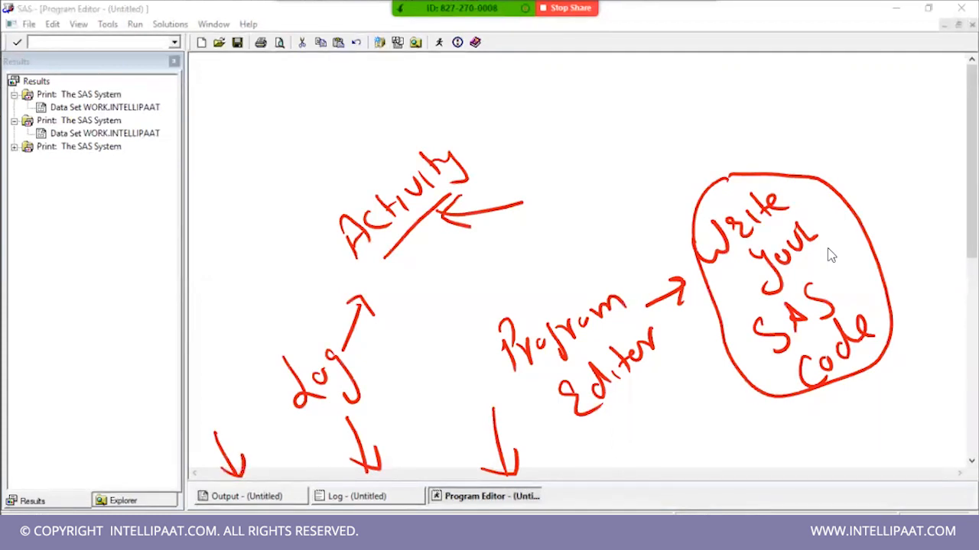
{"action": "left_click", "coordinate": [170, 386]}
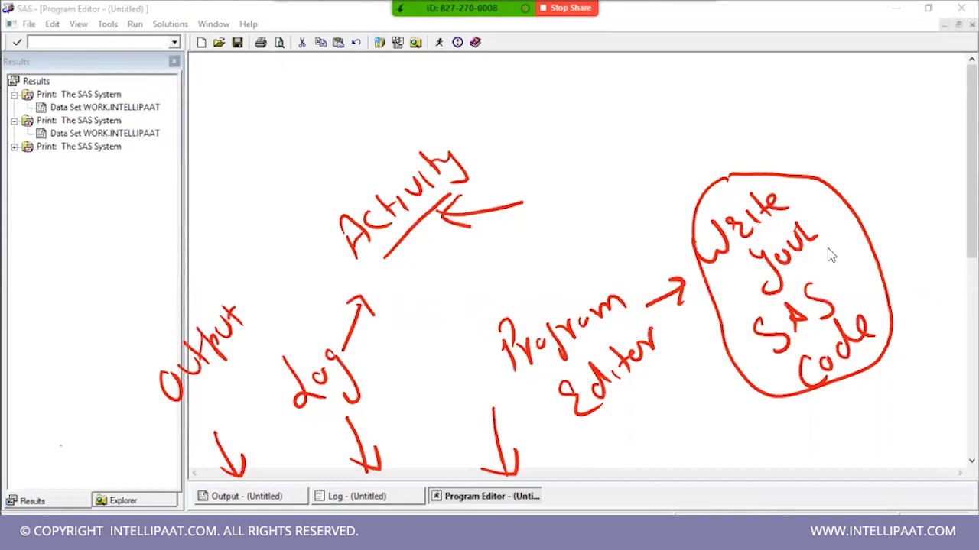
{"action": "left_click_drag", "start_coordinate": [111, 432], "coordinate": [138, 493]}
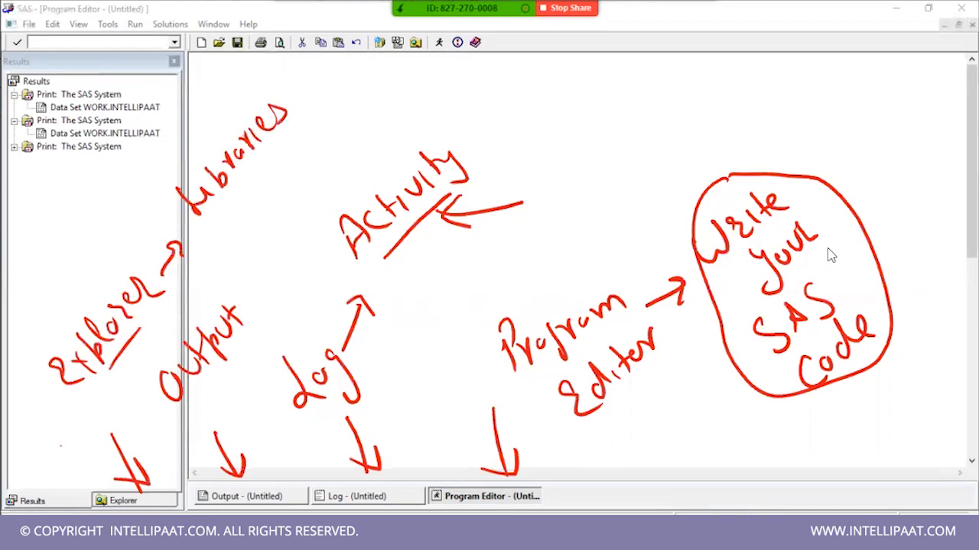
{"action": "left_click_drag", "start_coordinate": [252, 183], "coordinate": [302, 127]}
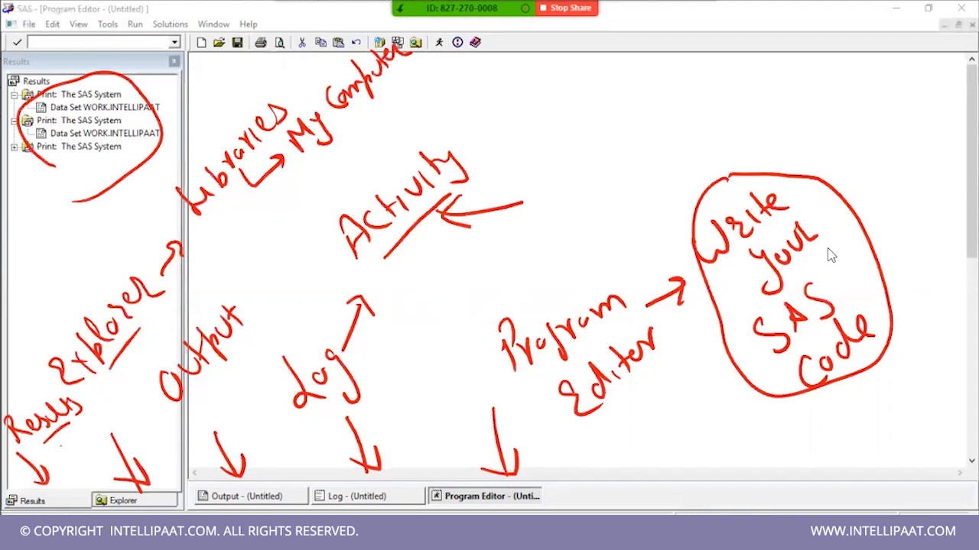
{"action": "left_click_drag", "start_coordinate": [153, 118], "coordinate": [202, 76]}
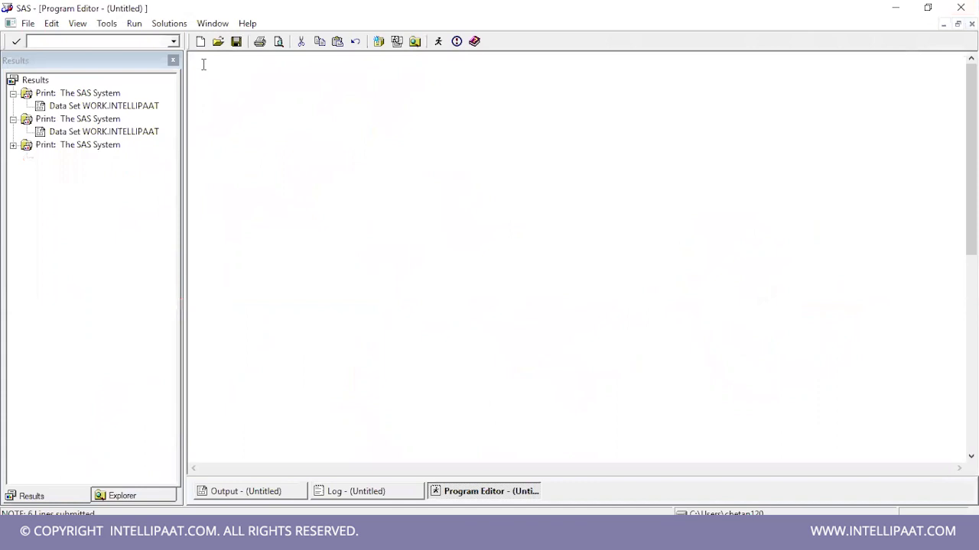
{"action": "mouse_move", "coordinate": [535, 405]}
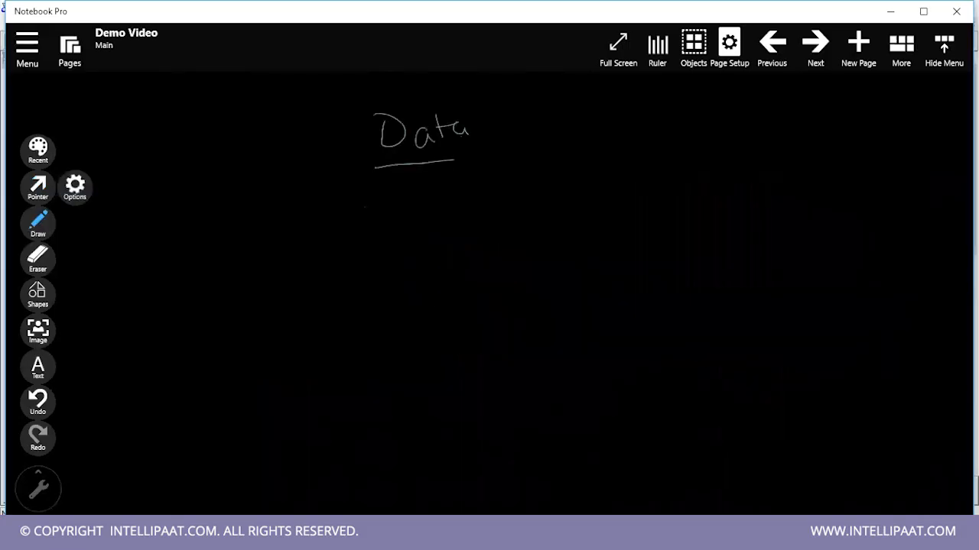
Draw SAS branching to Data Step and Proc Step, bracketed with 'Read, Manipulate'
{"action": "left_click_drag", "start_coordinate": [504, 114], "coordinate": [539, 145]}
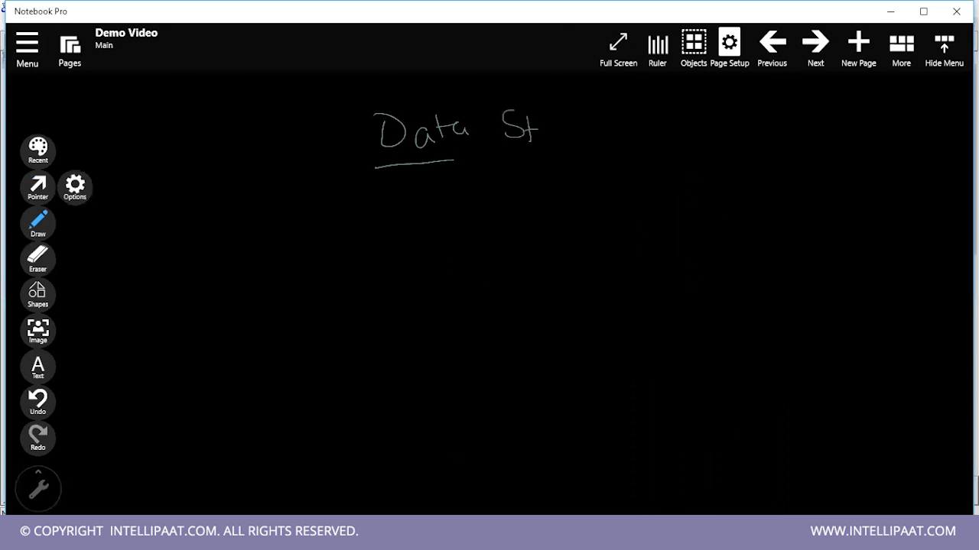
{"action": "left_click_drag", "start_coordinate": [528, 126], "coordinate": [577, 126]}
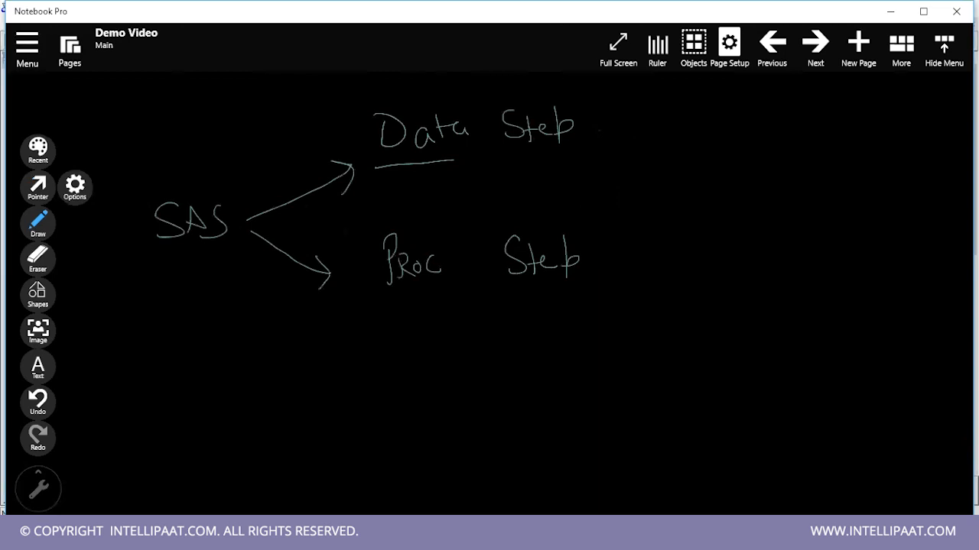
{"action": "left_click_drag", "start_coordinate": [597, 123], "coordinate": [636, 268]}
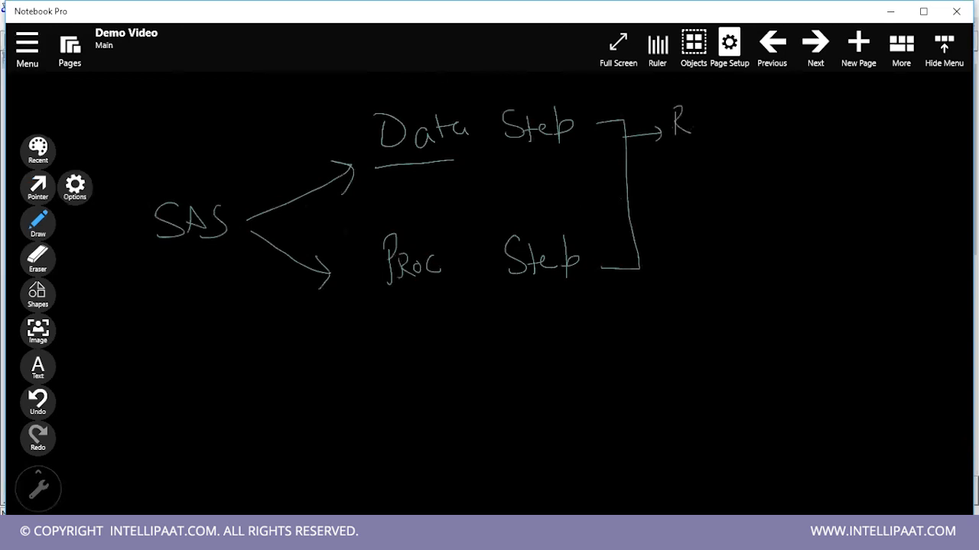
{"action": "left_click_drag", "start_coordinate": [681, 126], "coordinate": [757, 126]}
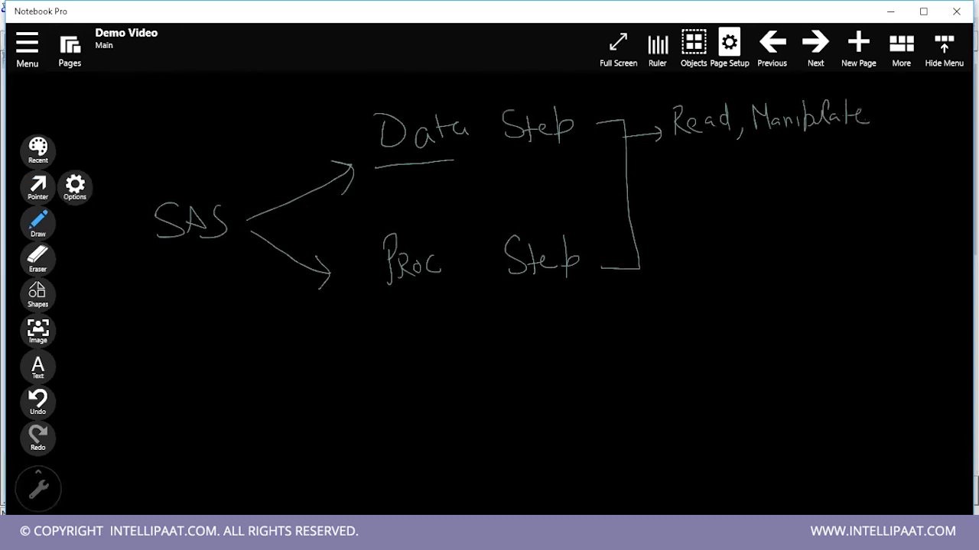
{"action": "left_click_drag", "start_coordinate": [638, 267], "coordinate": [676, 266]}
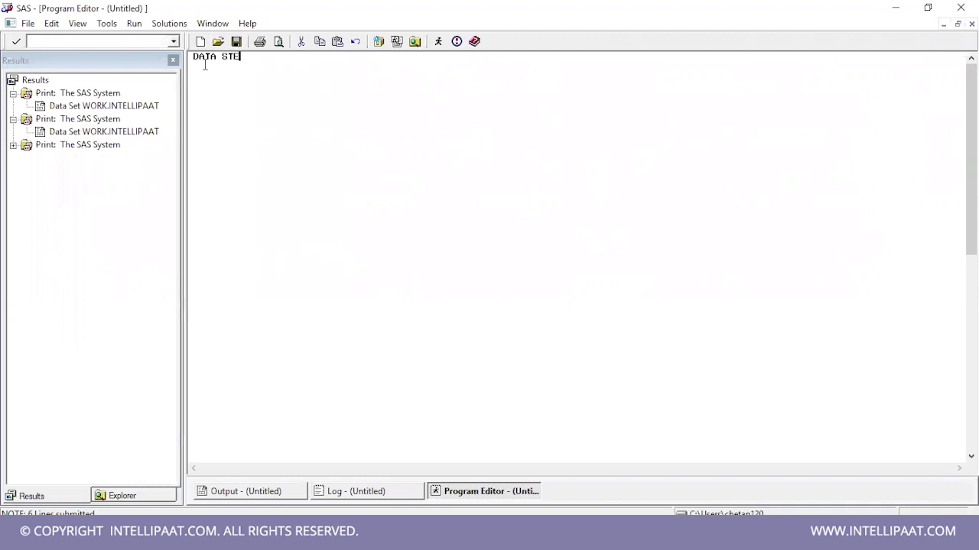
Complete the data step as DATA INTELLIPAAT; TEXT = 'DEMO CLASS';
{"action": "key", "text": "BackSpace"}
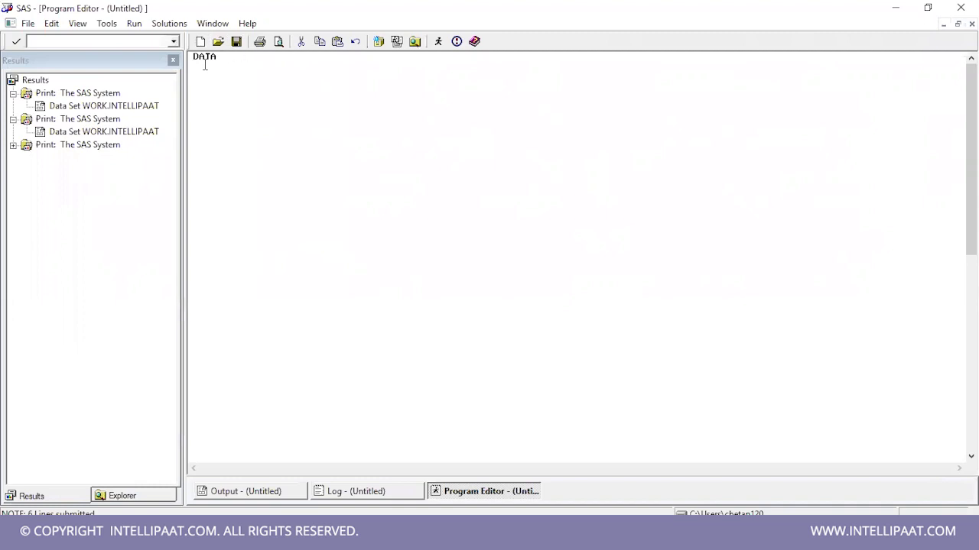
{"action": "type", "text": "INTELL"}
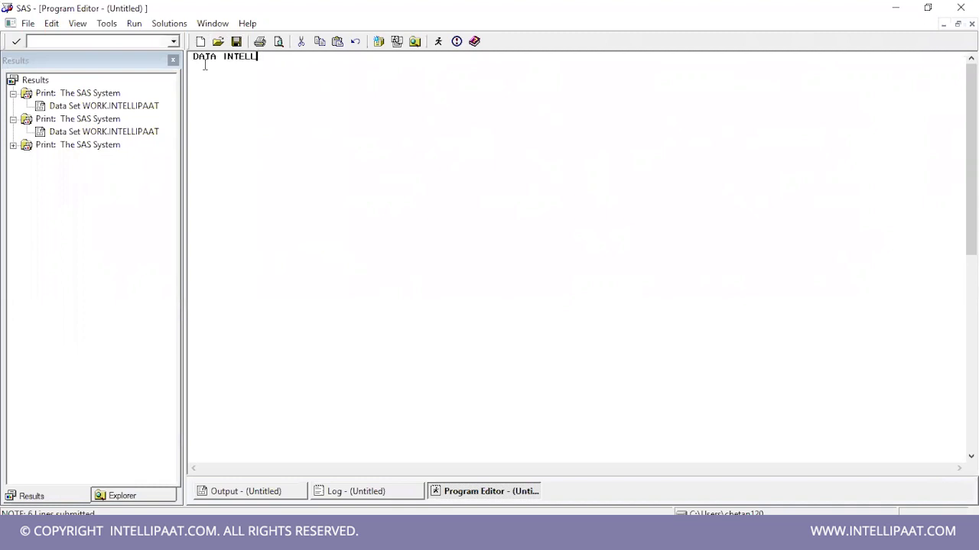
{"action": "type", "text": "IPAAT;"}
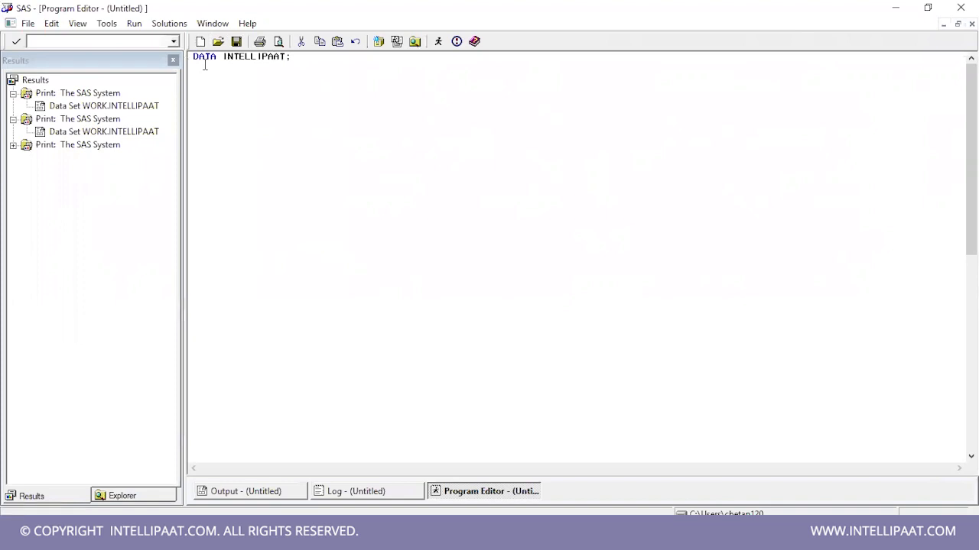
{"action": "type", "text": "TEXT = 'DEMO CLASS';"}
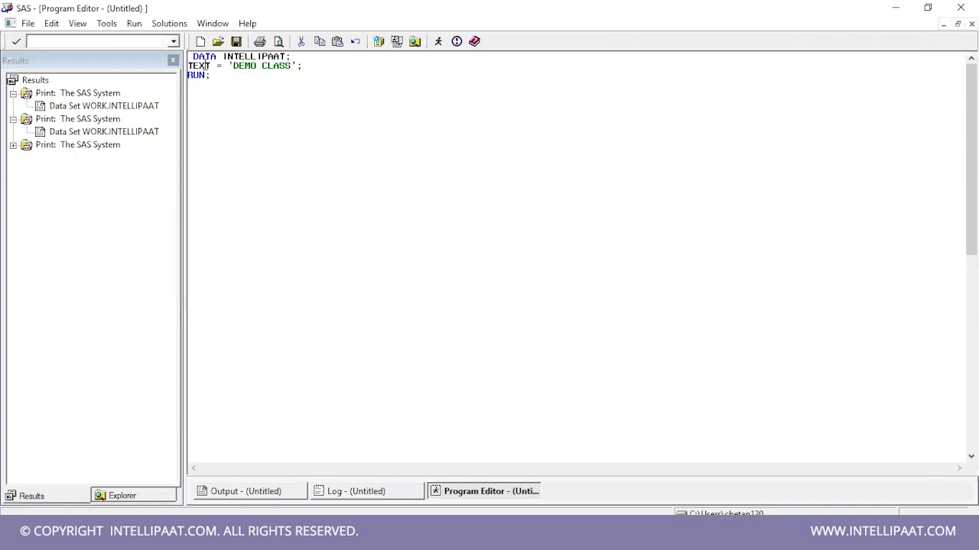
Add the statement PROC PRINT DATA=INTELLIPAAT; below the data step
{"action": "type", "text": "PROC"}
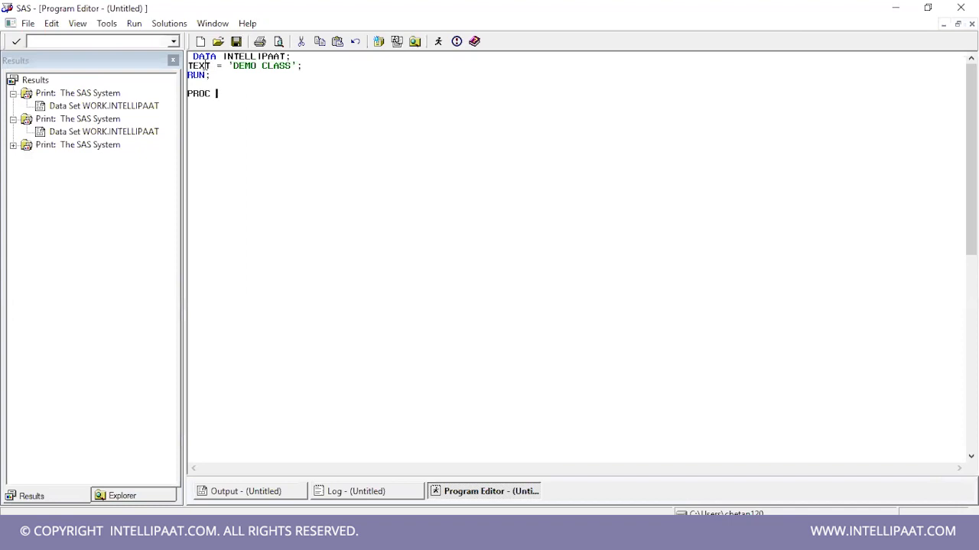
{"action": "type", "text": "PRINT"}
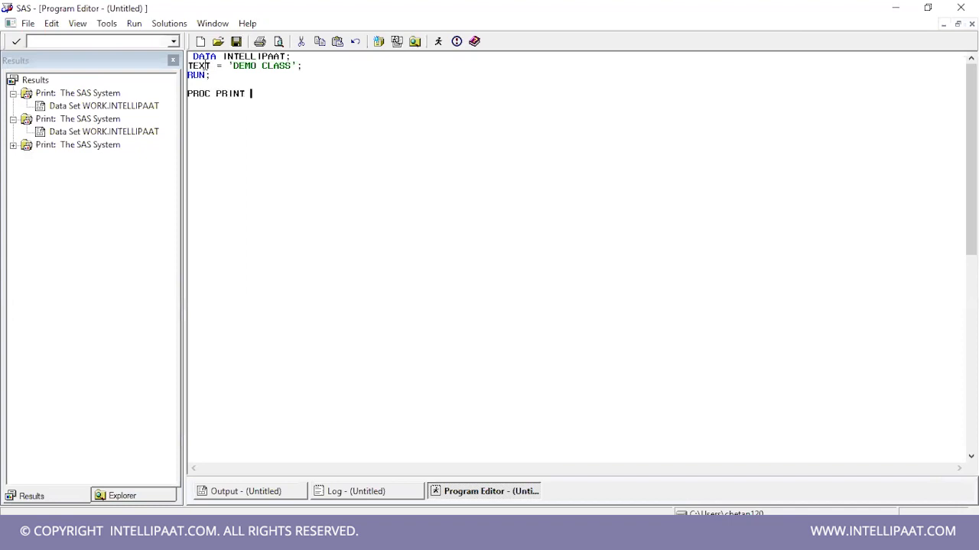
{"action": "type", "text": "DATA="}
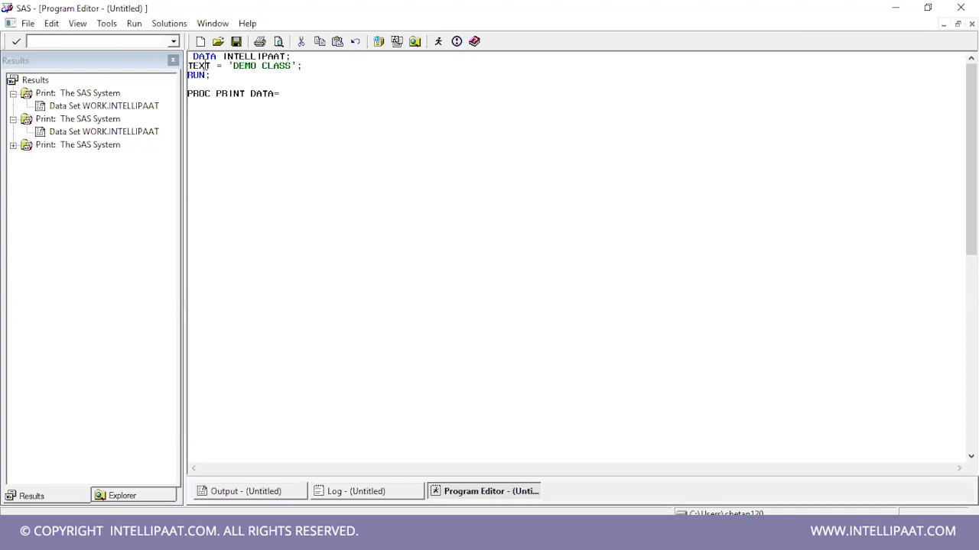
{"action": "left_click", "coordinate": [281, 93]}
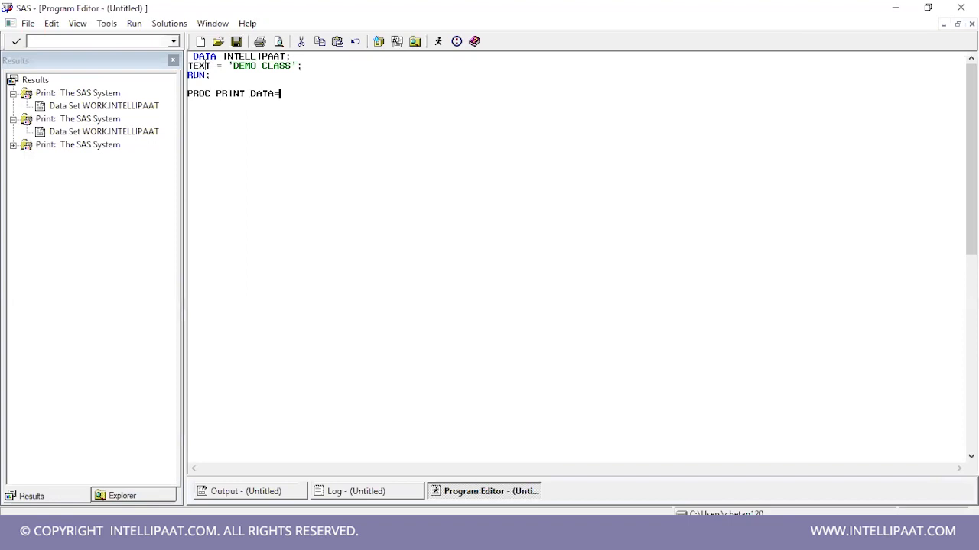
{"action": "type", "text": "IN"}
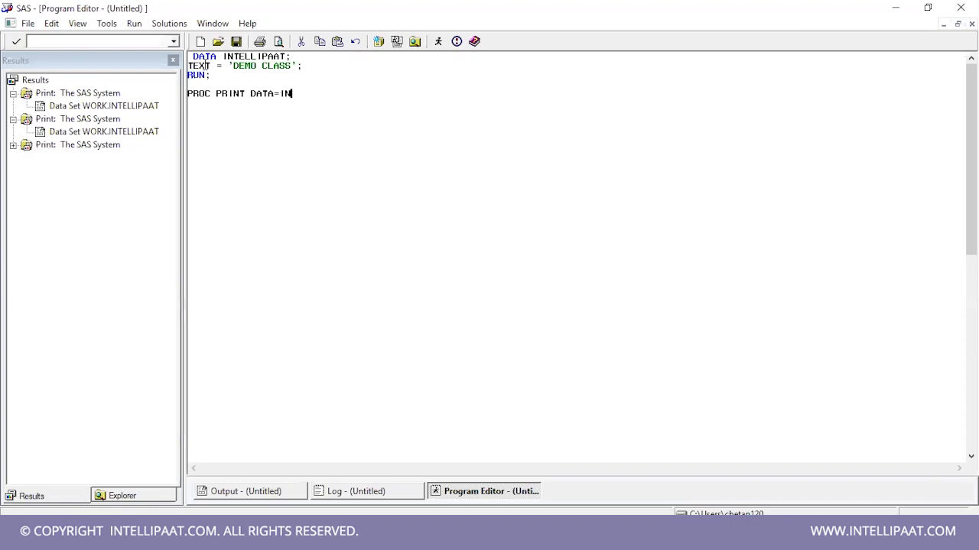
{"action": "type", "text": "ELLI"}
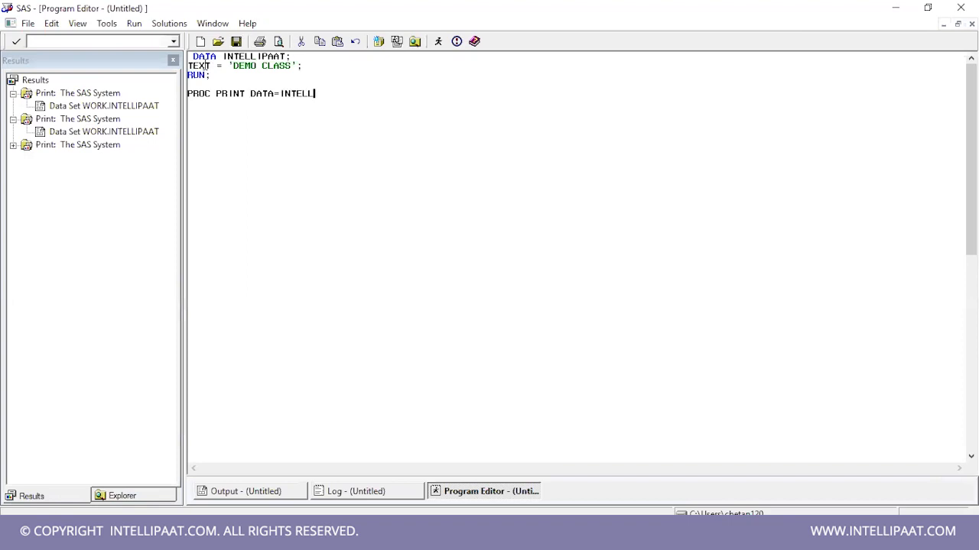
{"action": "type", "text": "IPAAT"}
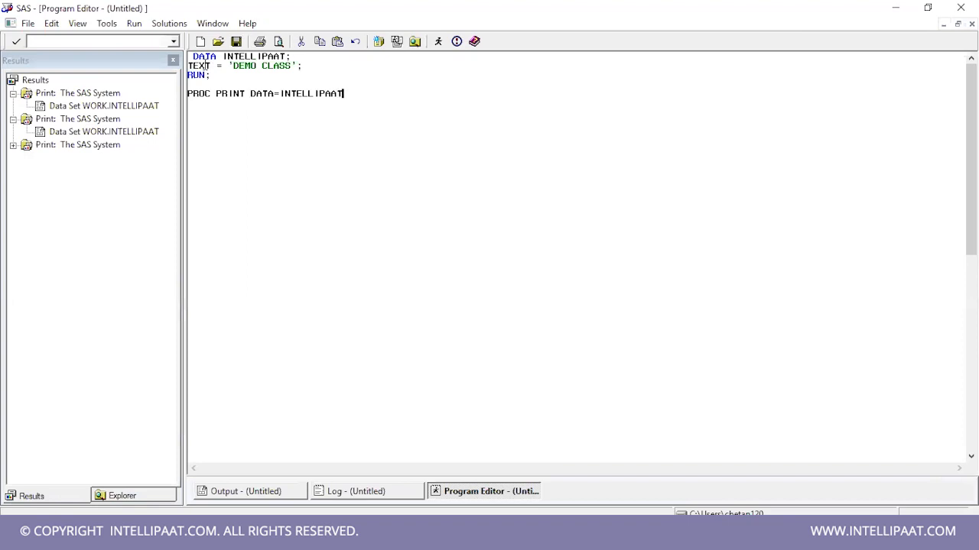
{"action": "type", "text": ";"}
{"action": "left_click", "coordinate": [576, 103]}
{"action": "type", "text": "RUN;"}
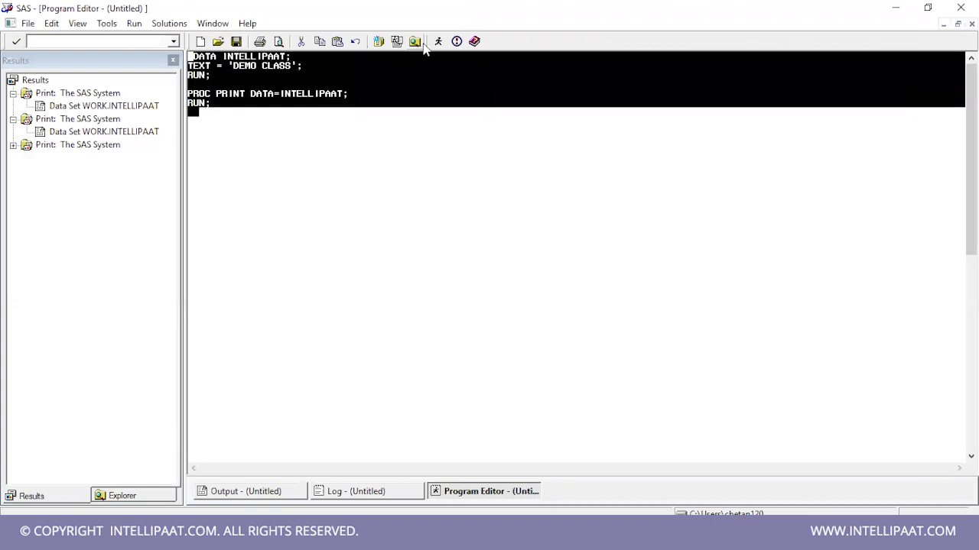
Submit the DATA and PROC PRINT code, then view the run's log
{"action": "left_click", "coordinate": [437, 42]}
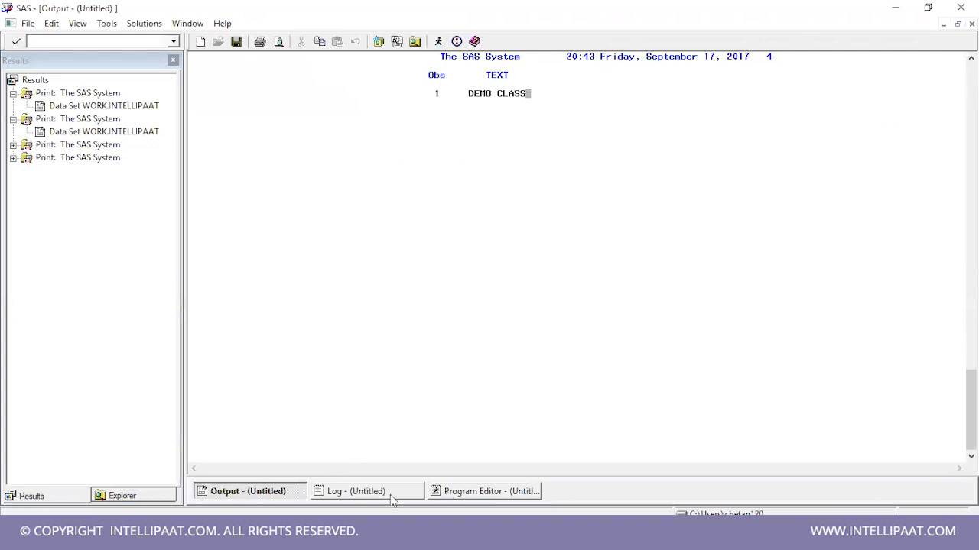
{"action": "left_click", "coordinate": [356, 491]}
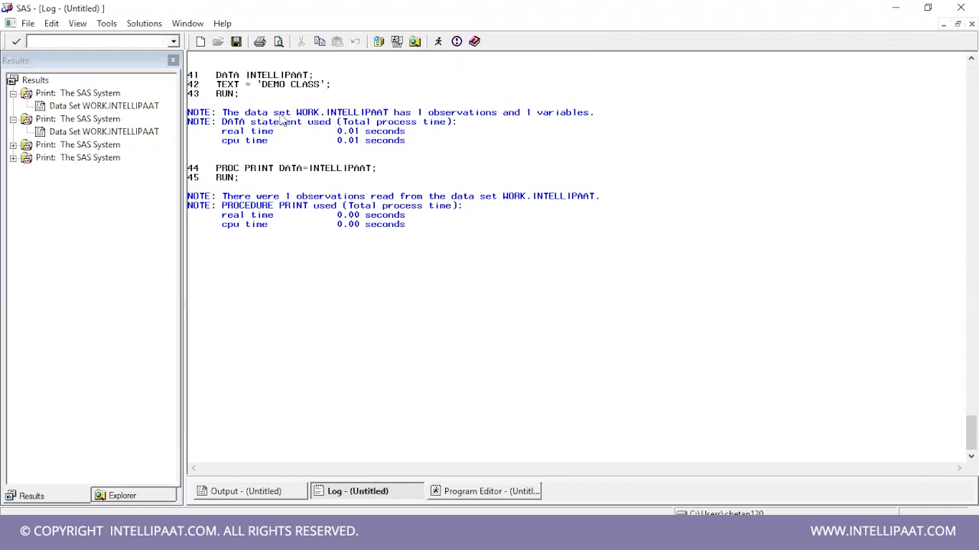
Highlight the WORK.INTELLIPAAT and observations notes in the log, then return to Output
{"action": "double_click", "coordinate": [340, 113]}
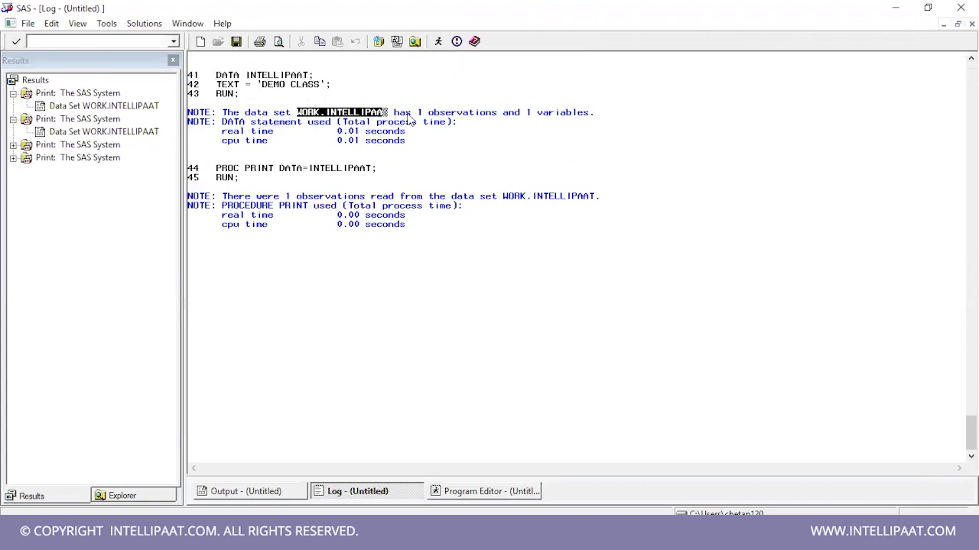
{"action": "double_click", "coordinate": [545, 113]}
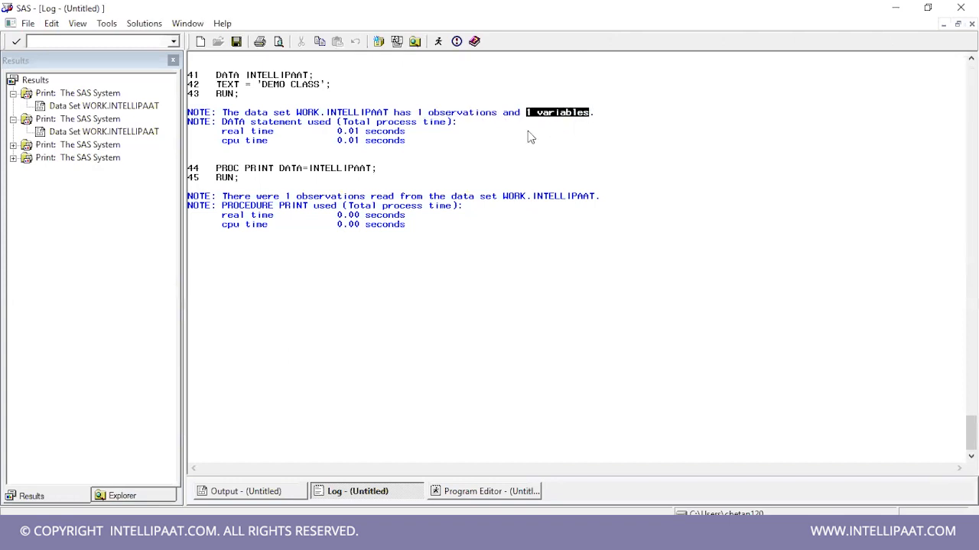
{"action": "mouse_move", "coordinate": [351, 193]}
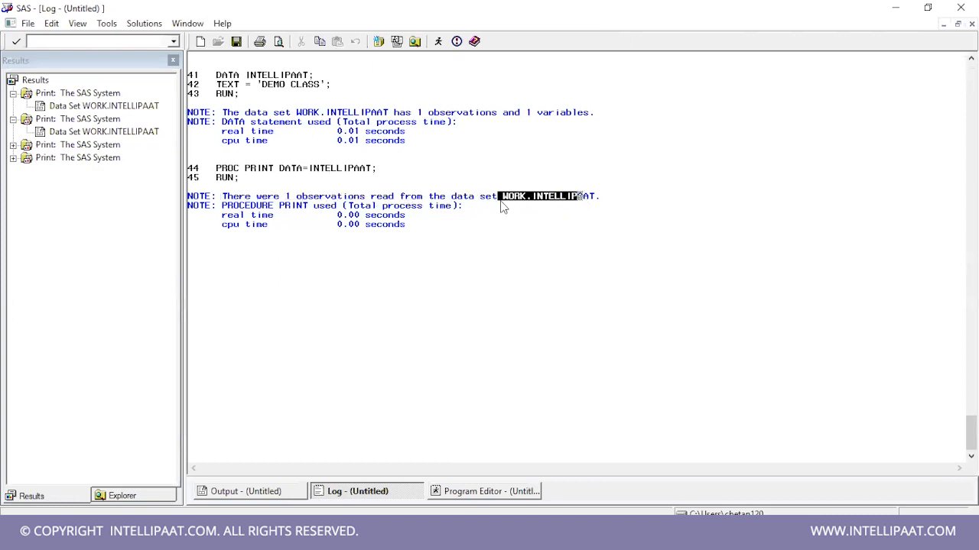
{"action": "mouse_move", "coordinate": [225, 223]}
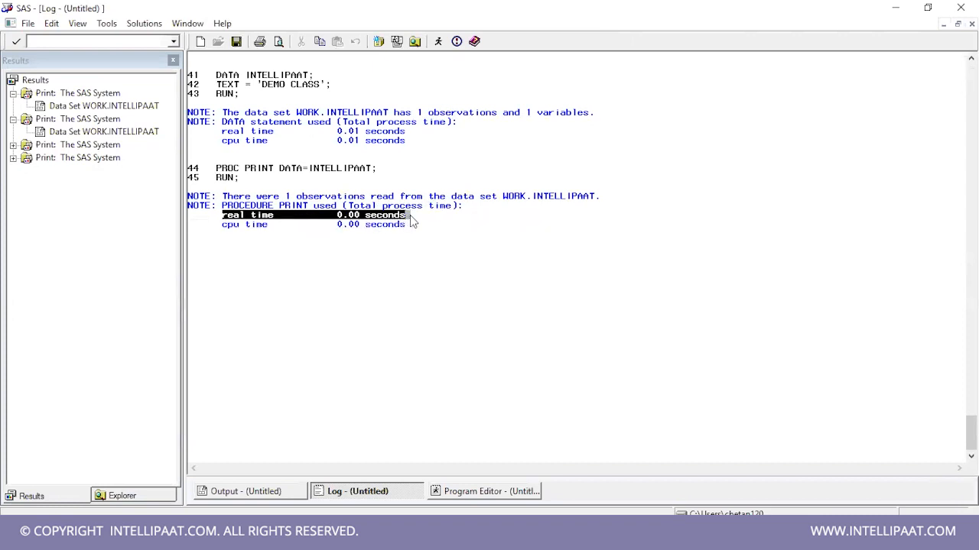
{"action": "mouse_move", "coordinate": [338, 361]}
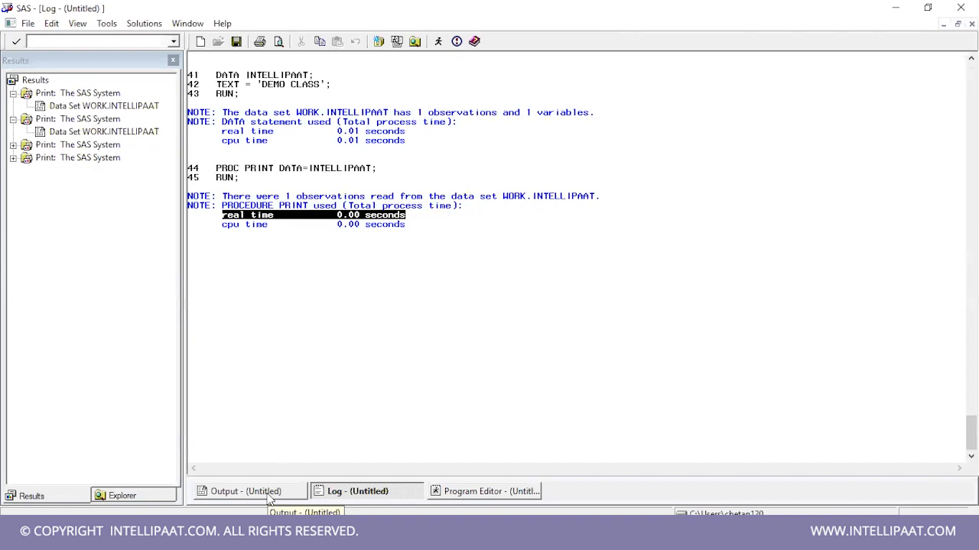
{"action": "left_click", "coordinate": [246, 491]}
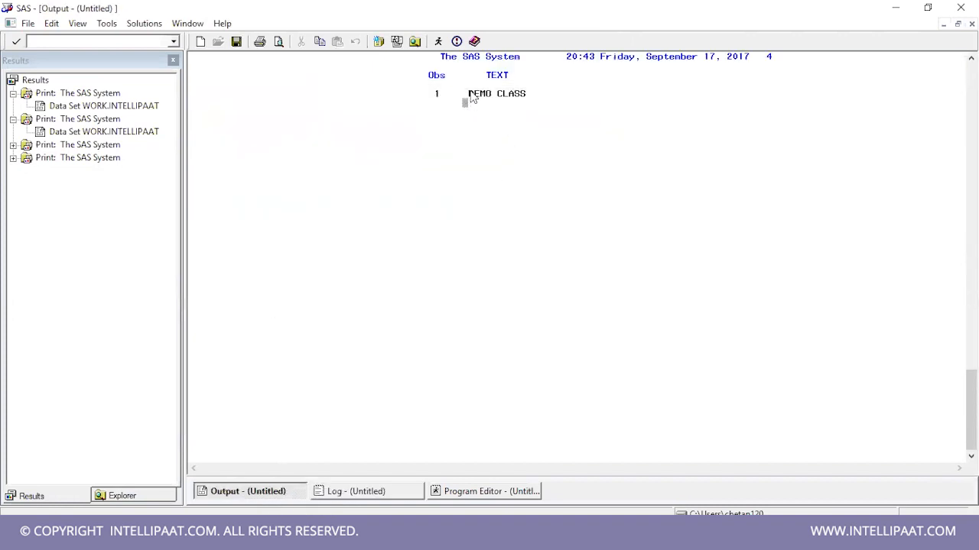
Expand the latest Print: The SAS System result to reveal its WORK.INTELLIPAAT entry
{"action": "double_click", "coordinate": [494, 94]}
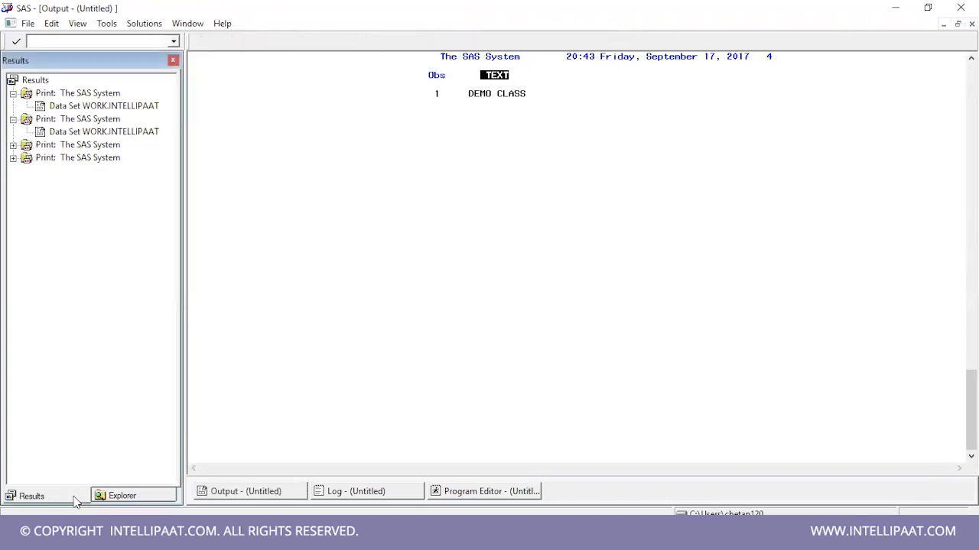
{"action": "left_click", "coordinate": [90, 119]}
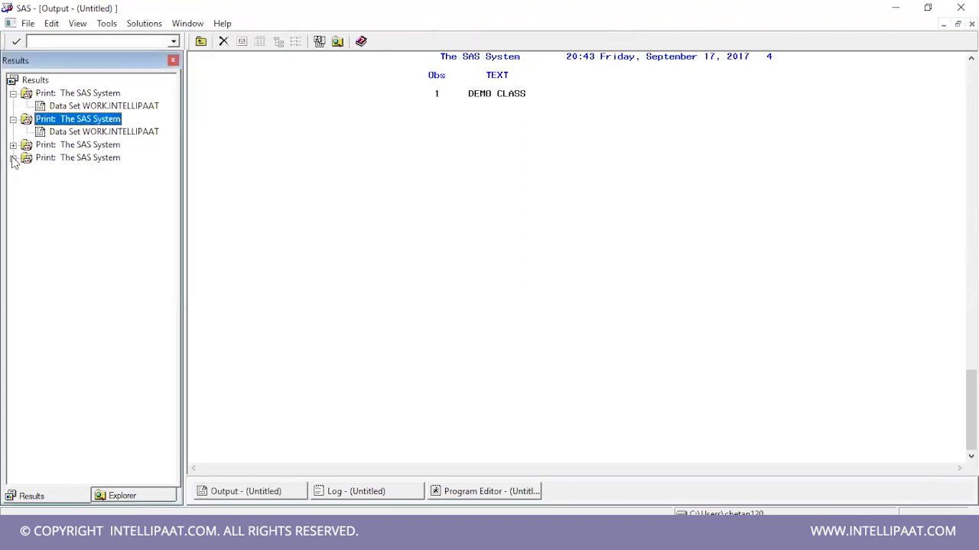
{"action": "left_click", "coordinate": [13, 157]}
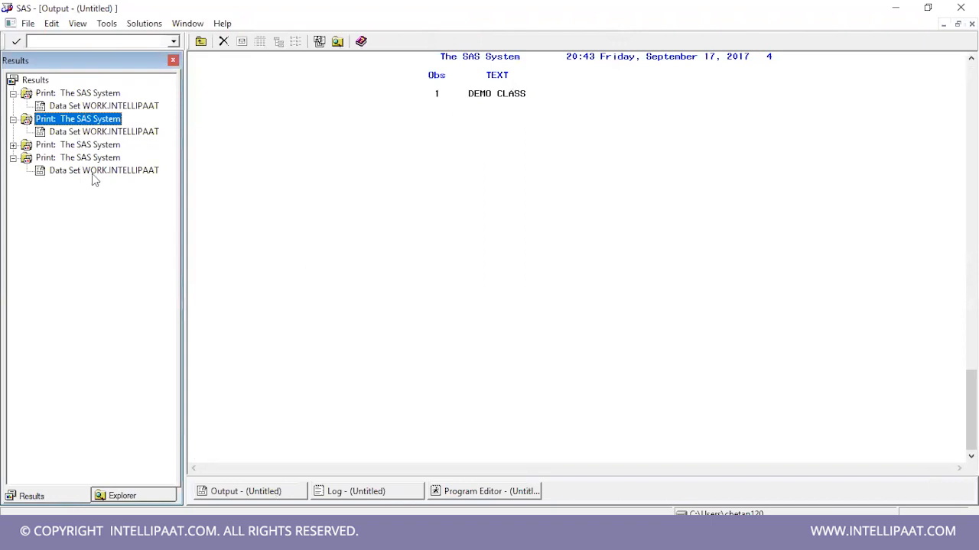
{"action": "left_click", "coordinate": [103, 169]}
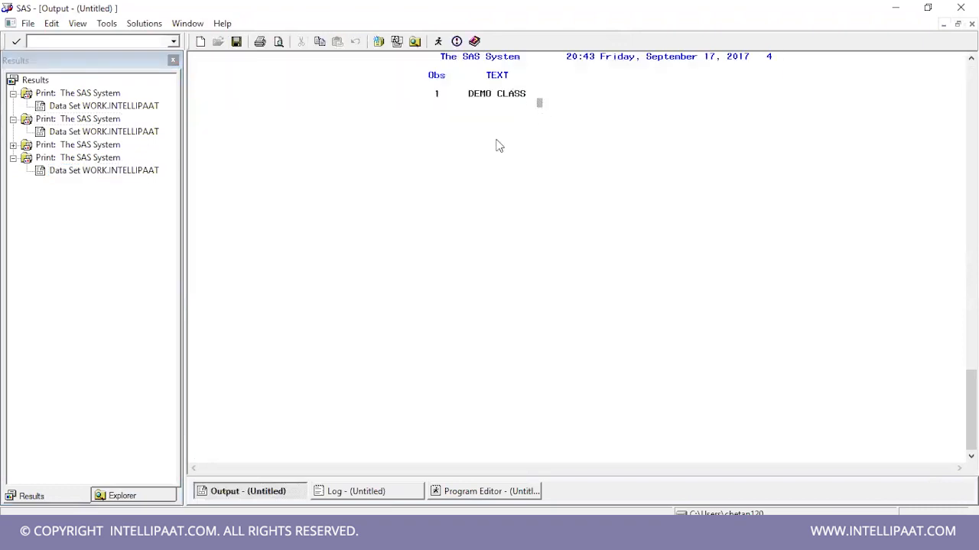
{"action": "left_click", "coordinate": [119, 495]}
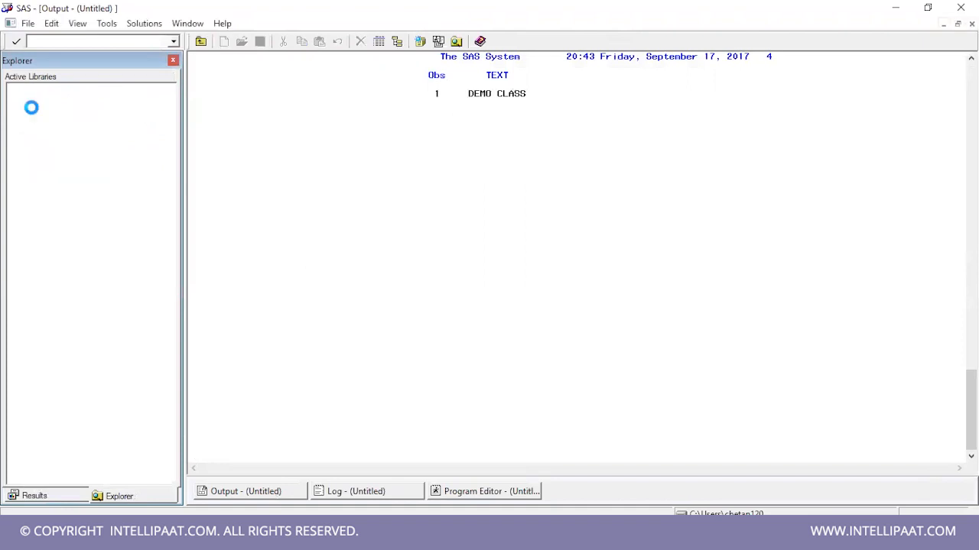
Open the Sashelp library under Active Libraries to list its catalogs and datasets
{"action": "double_click", "coordinate": [30, 107]}
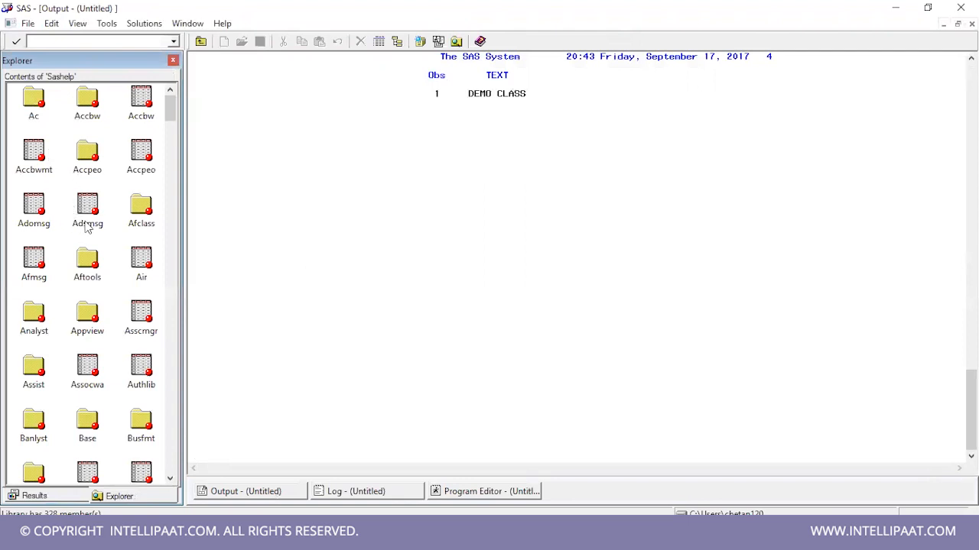
{"action": "mouse_move", "coordinate": [102, 231]}
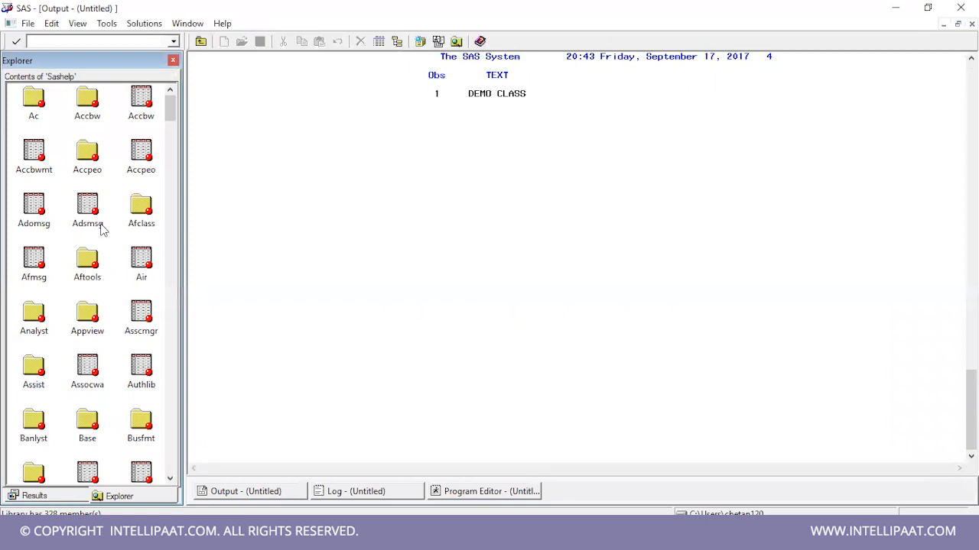
{"action": "mouse_move", "coordinate": [398, 269]}
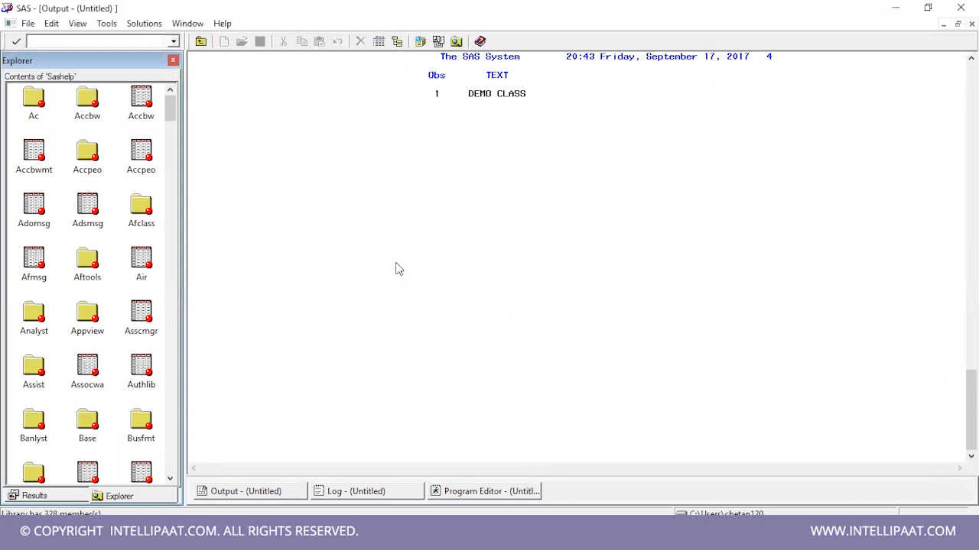
{"action": "mouse_move", "coordinate": [618, 363]}
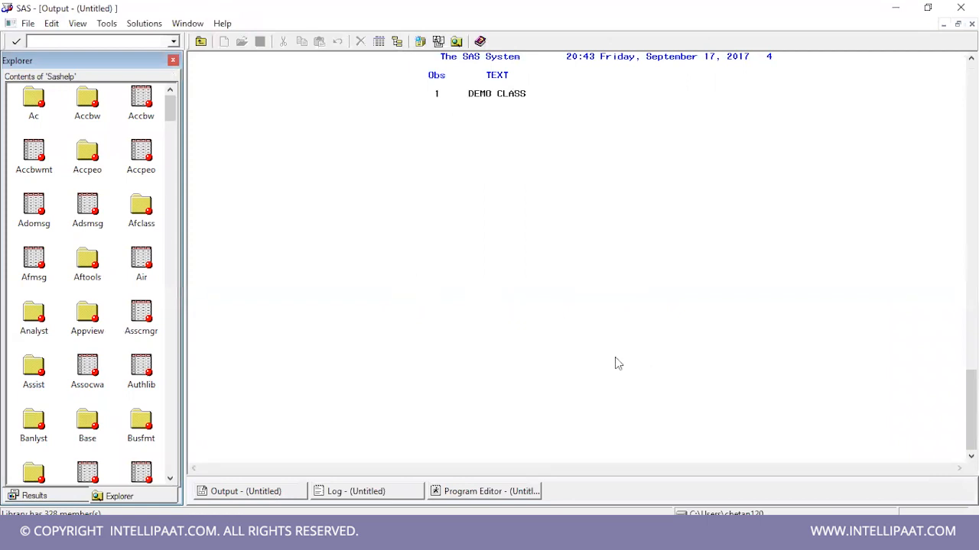